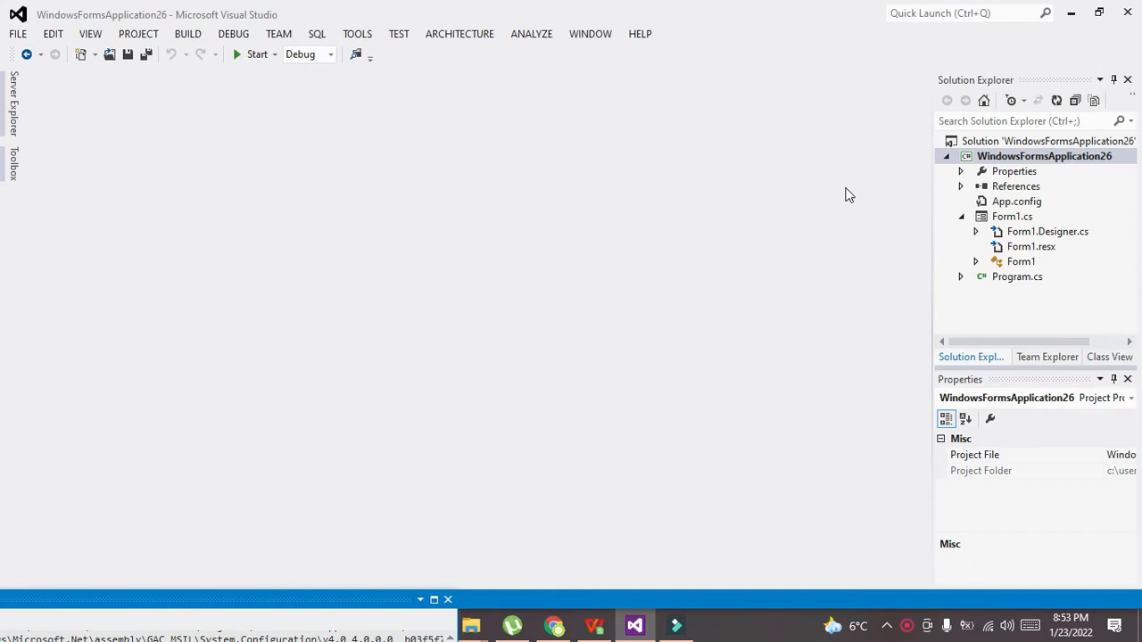
mouse_move(17, 34)
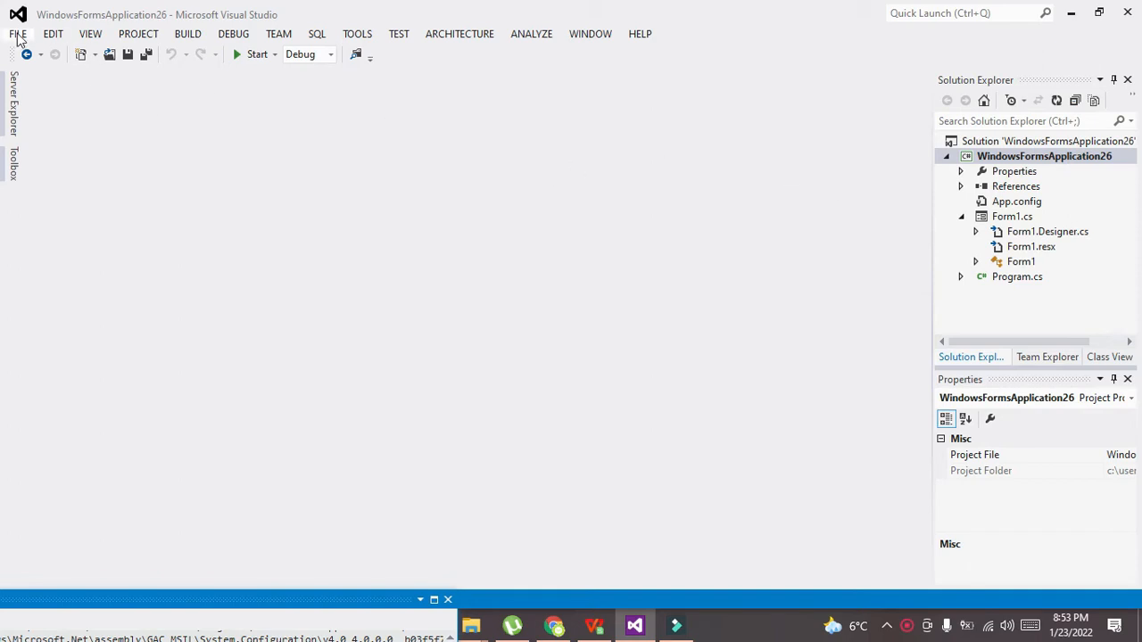
Create a new Visual C# Windows Forms Application project, WindowsFormsApplication27
click(17, 34)
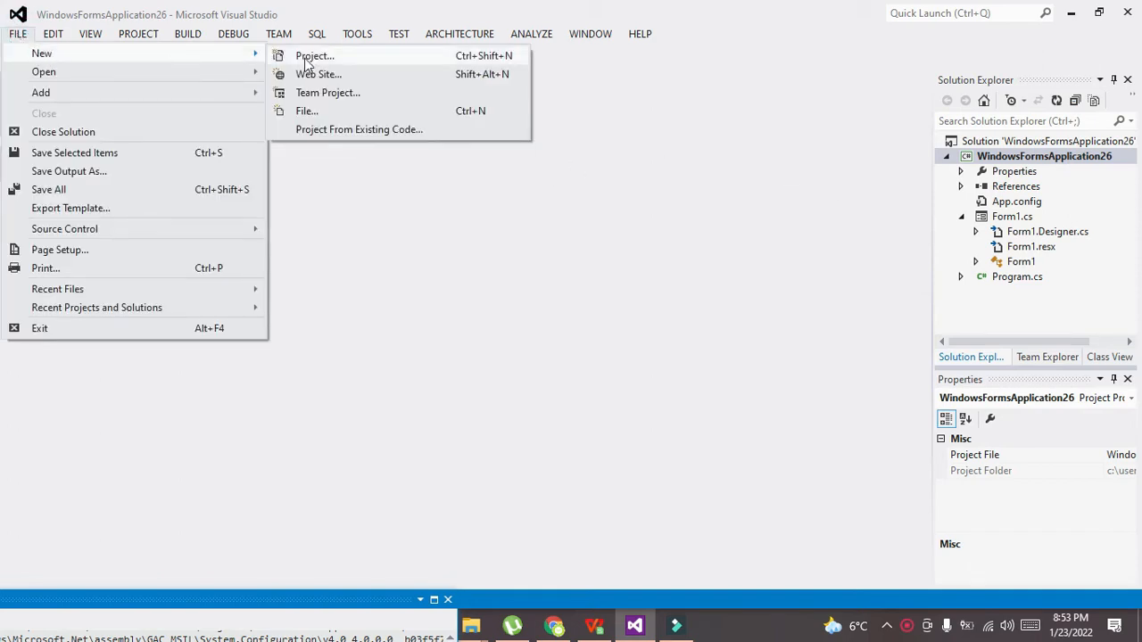
click(314, 55)
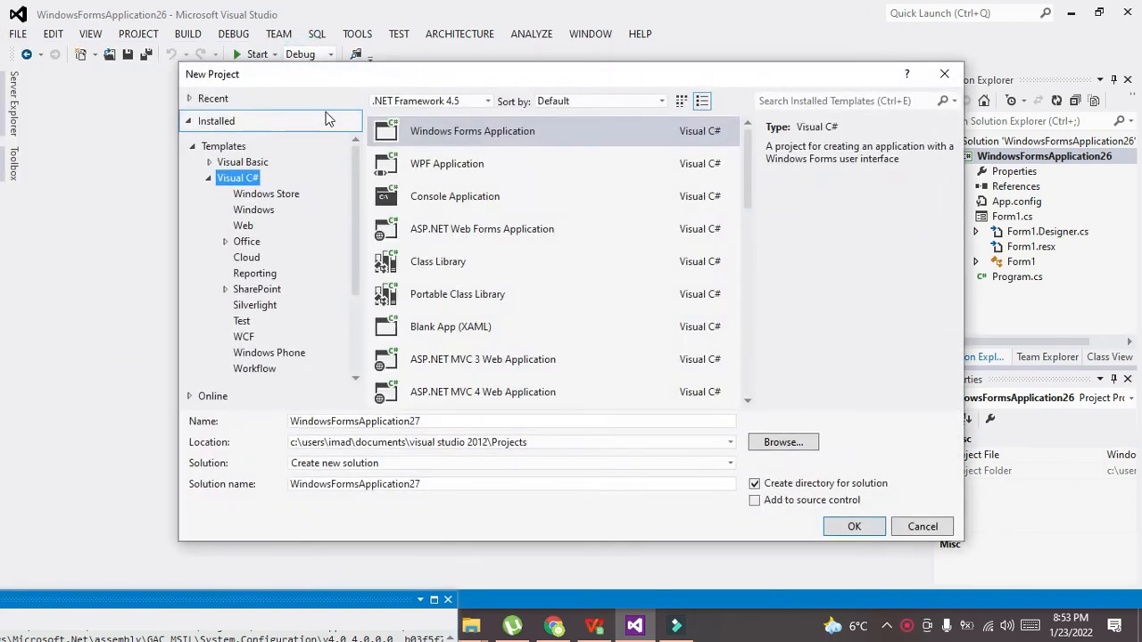
mouse_move(450, 138)
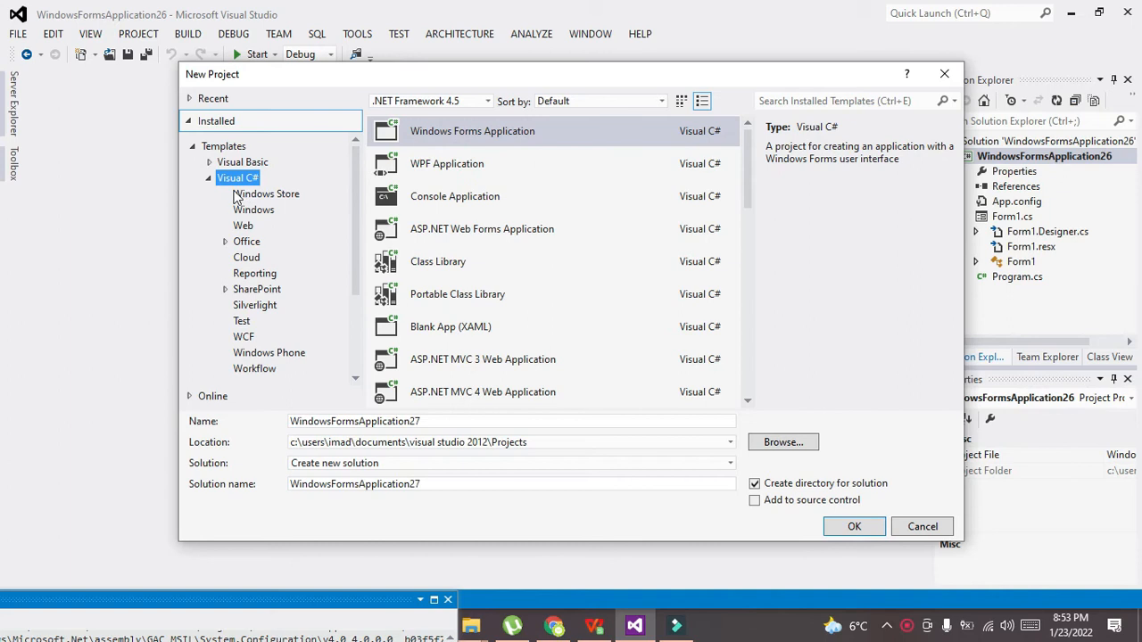
click(471, 131)
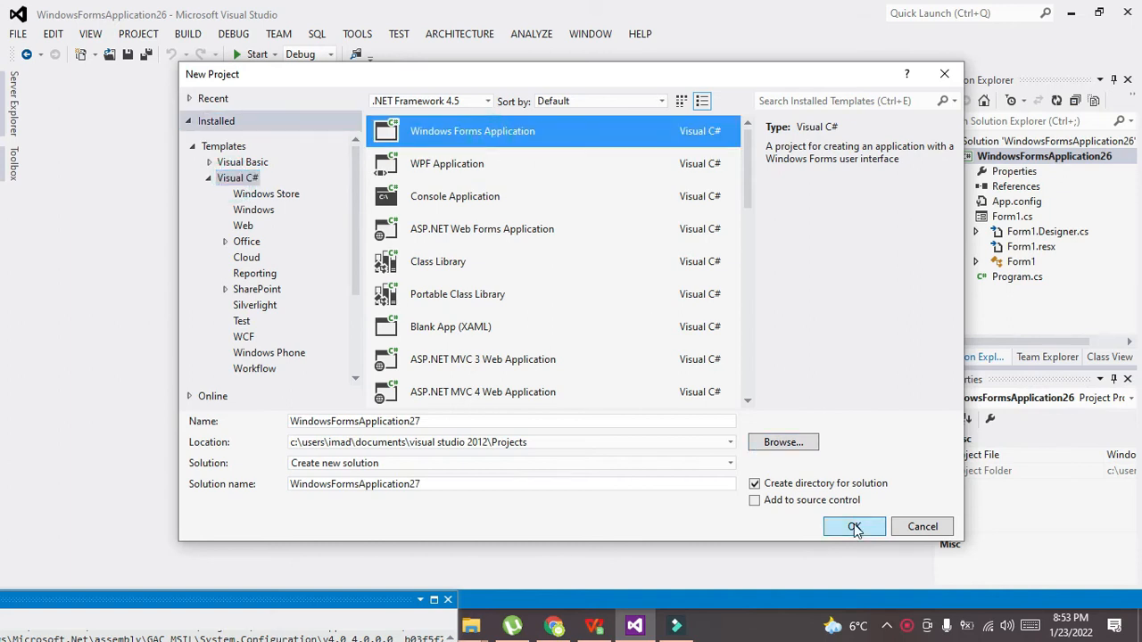
click(853, 527)
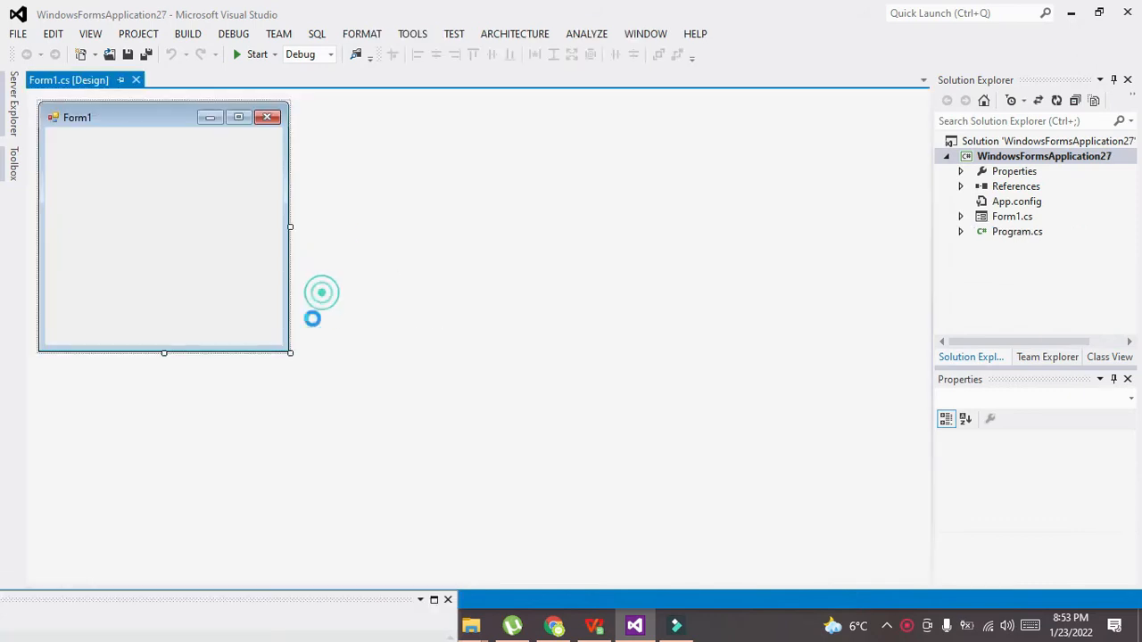
Enlarge Form1 and draw button1 near its top-left corner
drag(290, 352, 830, 513)
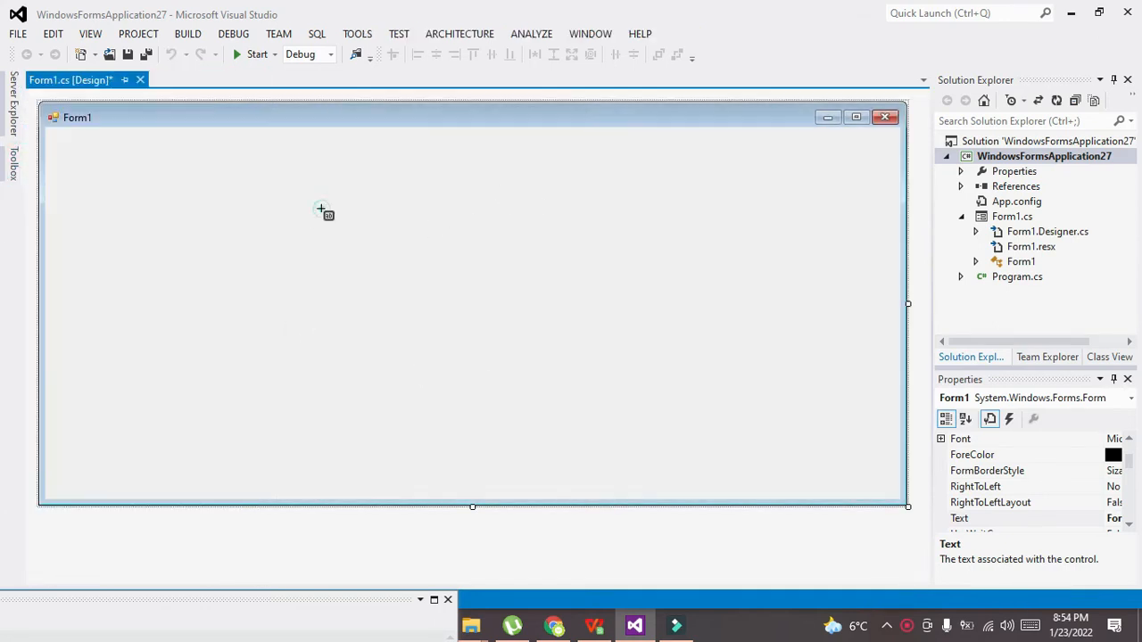
drag(91, 160, 268, 233)
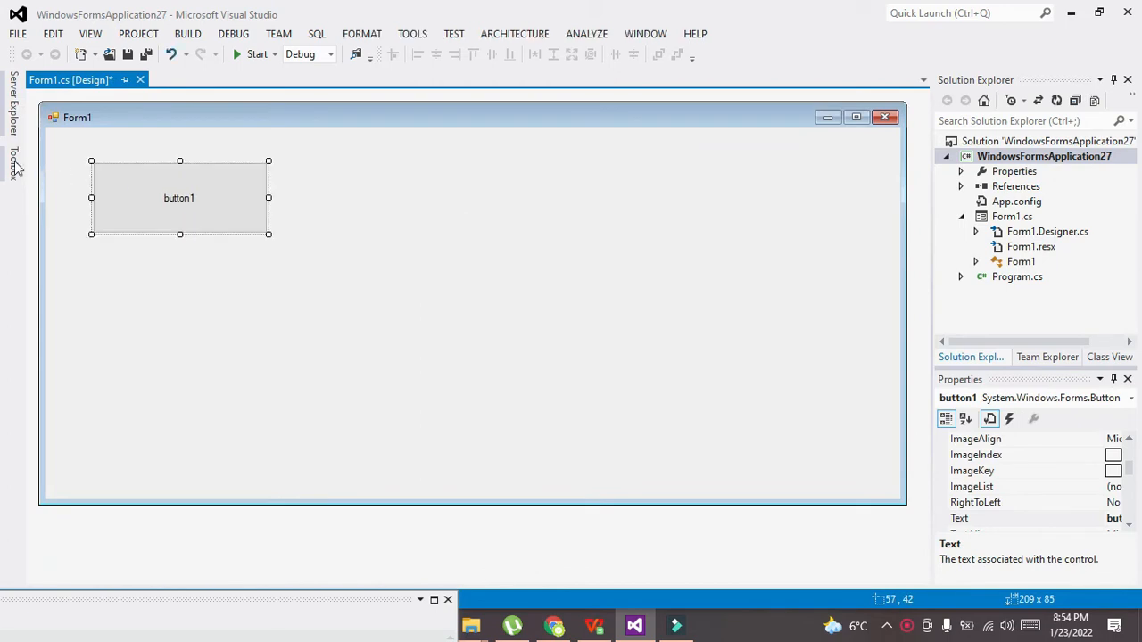
click(13, 165)
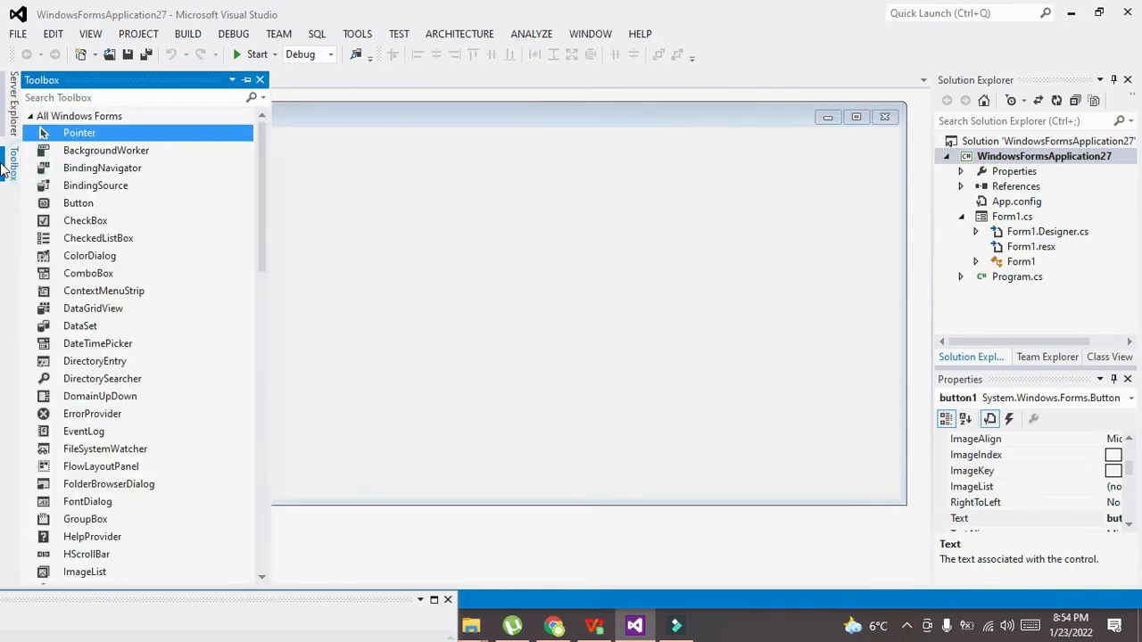
scroll(down, 3)
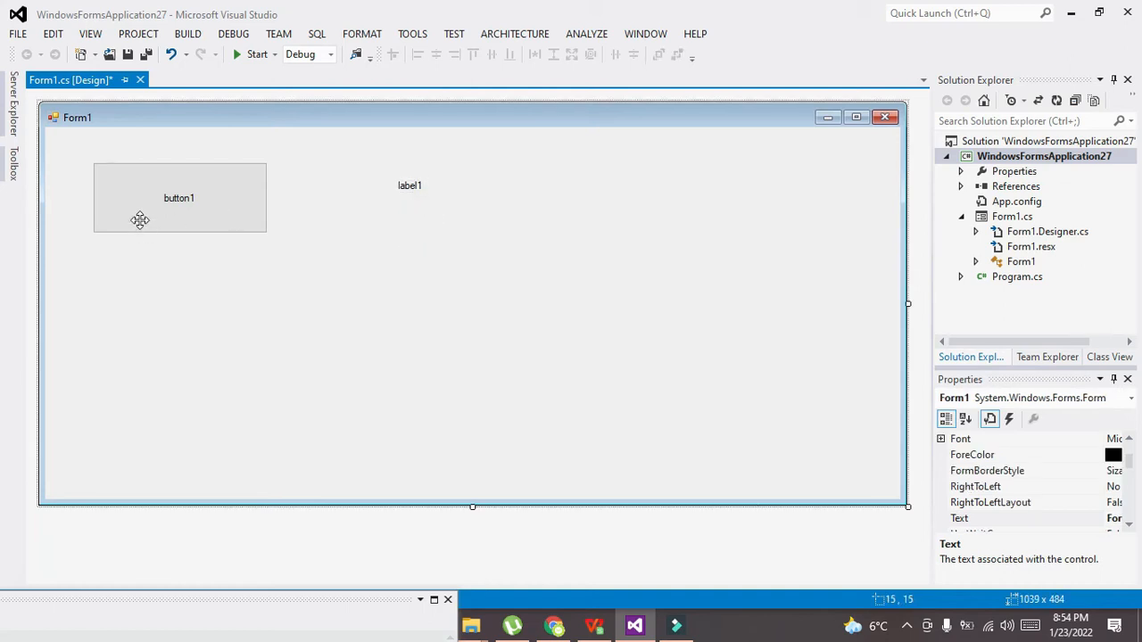
mouse_move(25, 174)
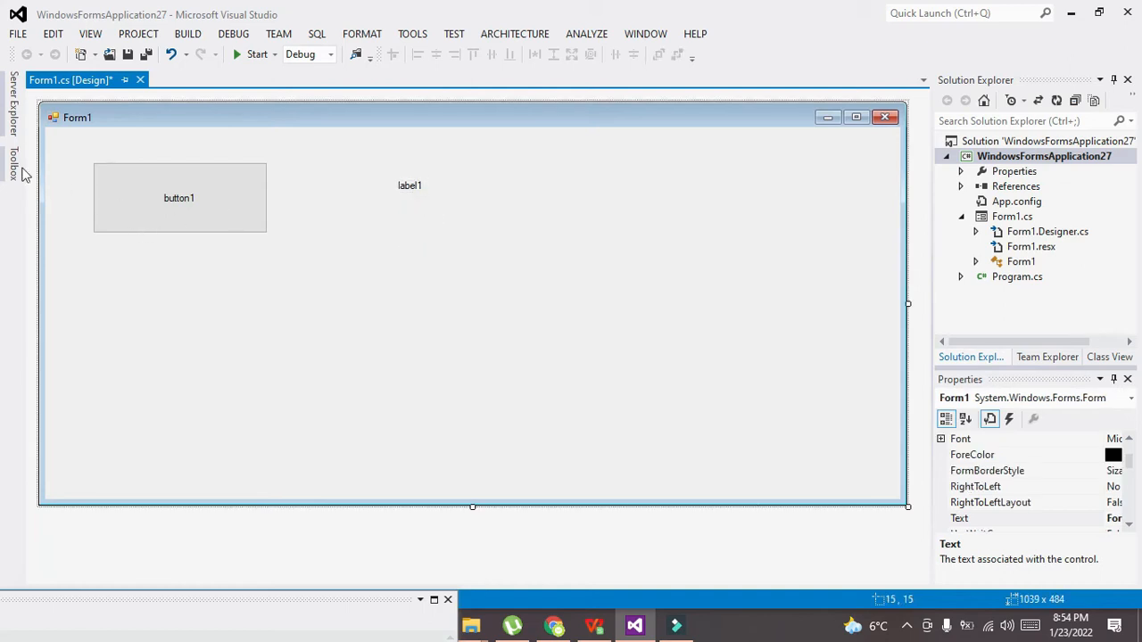
Add label1 beside the button, nudge button1 up-left and narrow the form
click(178, 198)
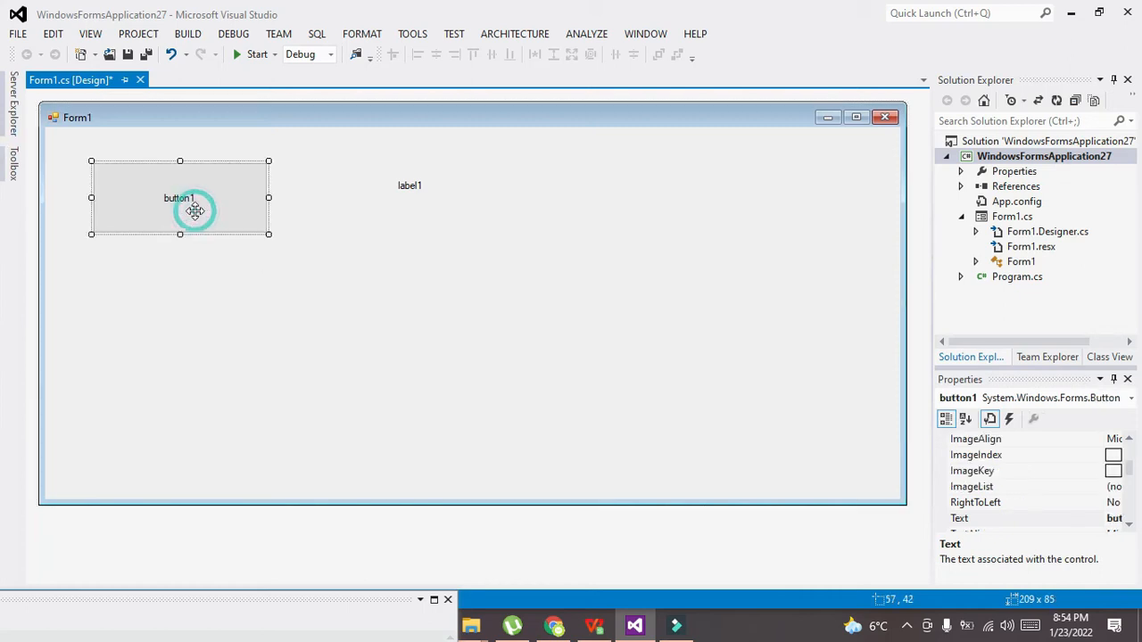
drag(195, 211, 159, 198)
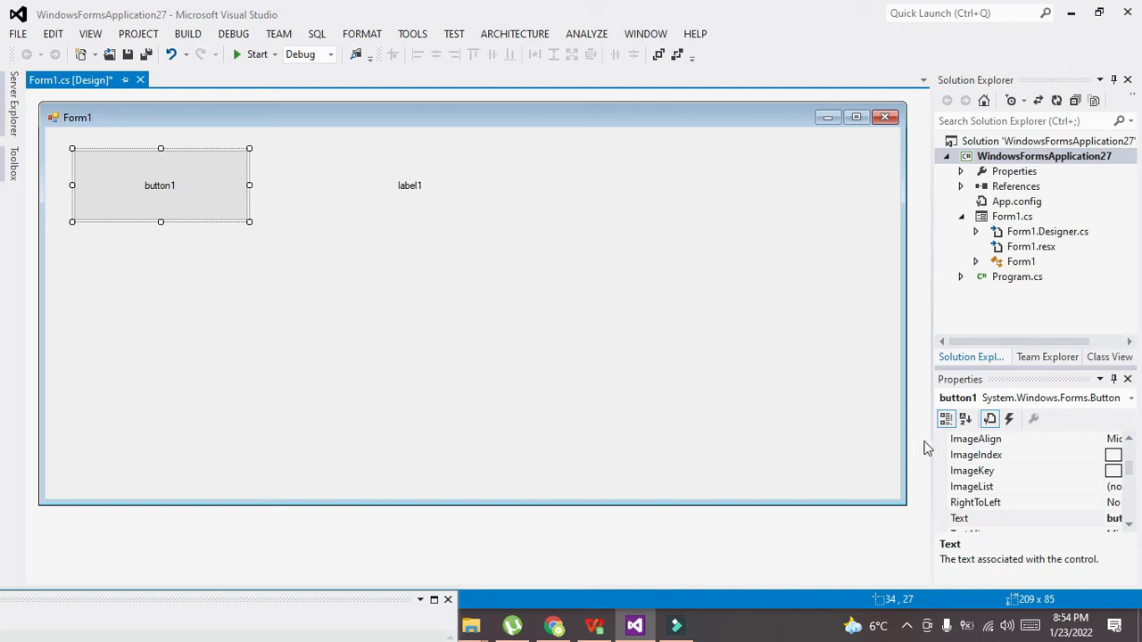
mouse_move(911, 411)
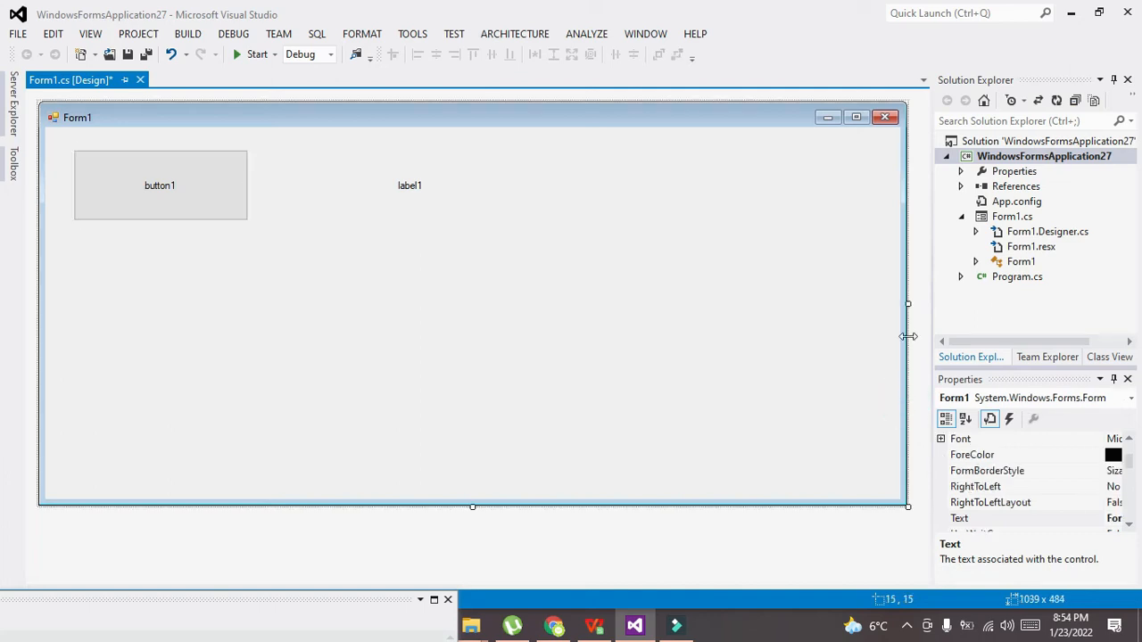
drag(907, 336, 873, 303)
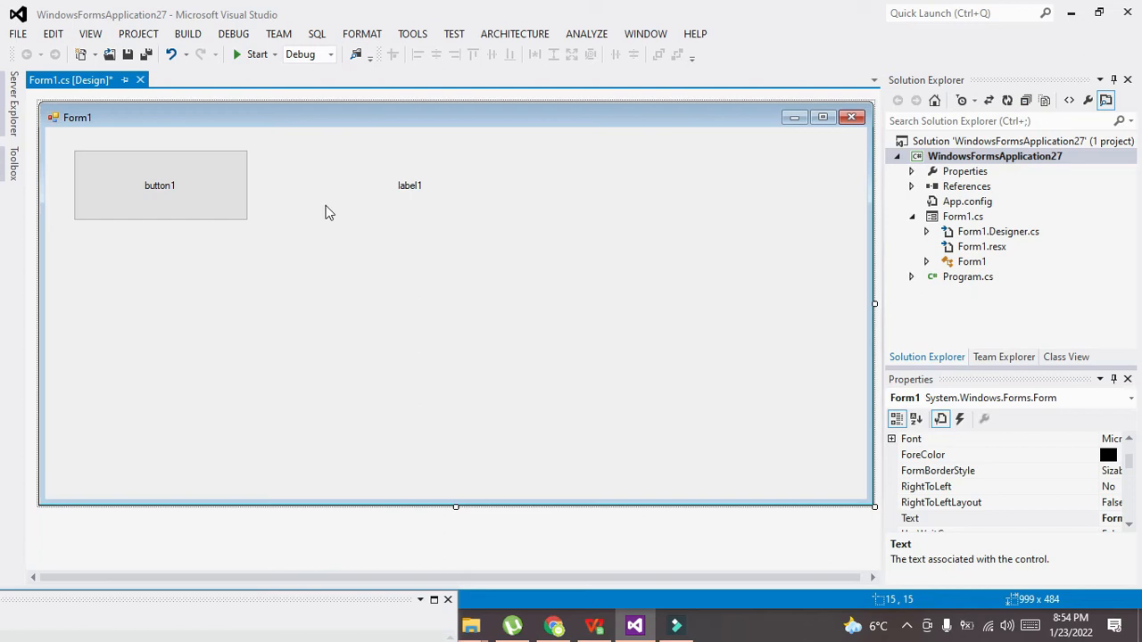
Give button1 an orange BackColor from the Custom palette and a darker ForeColor
click(160, 185)
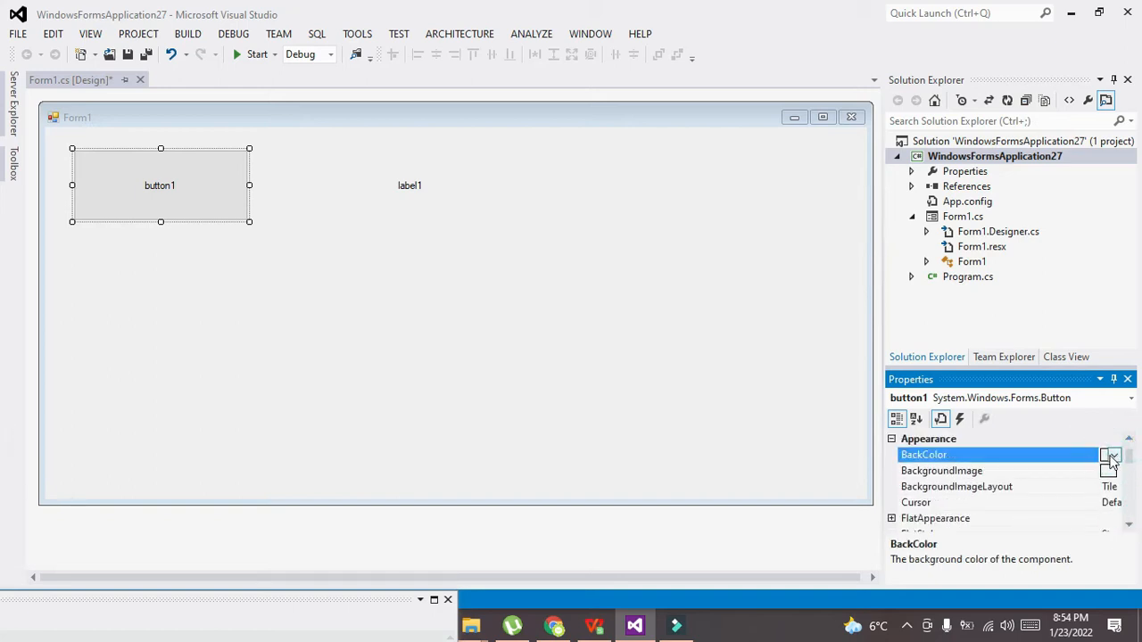
click(1111, 455)
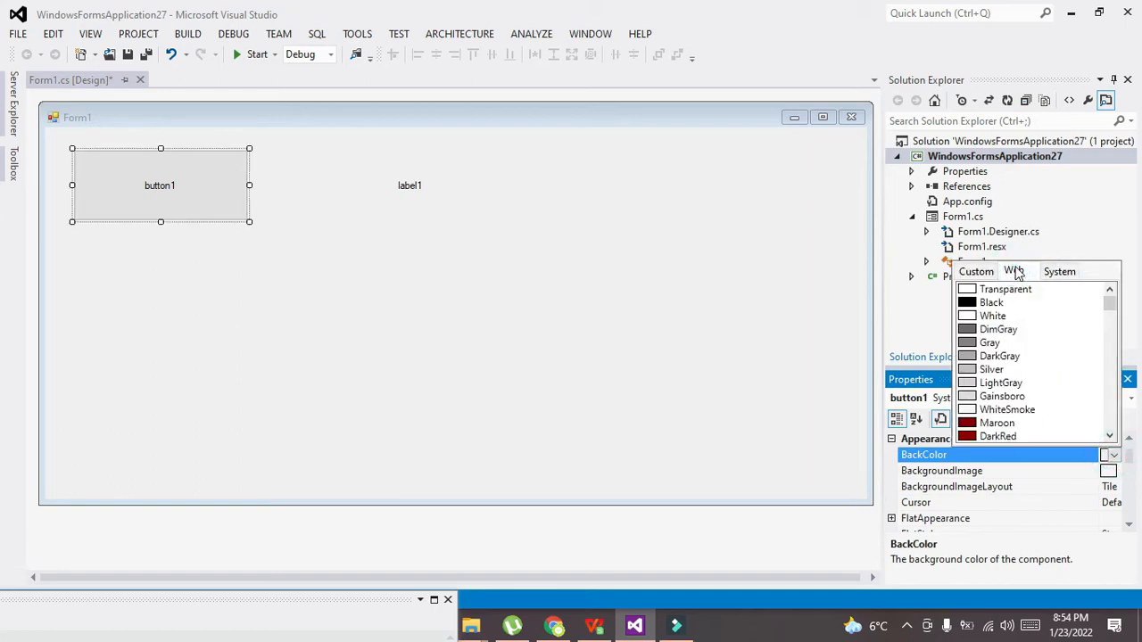
click(1014, 271)
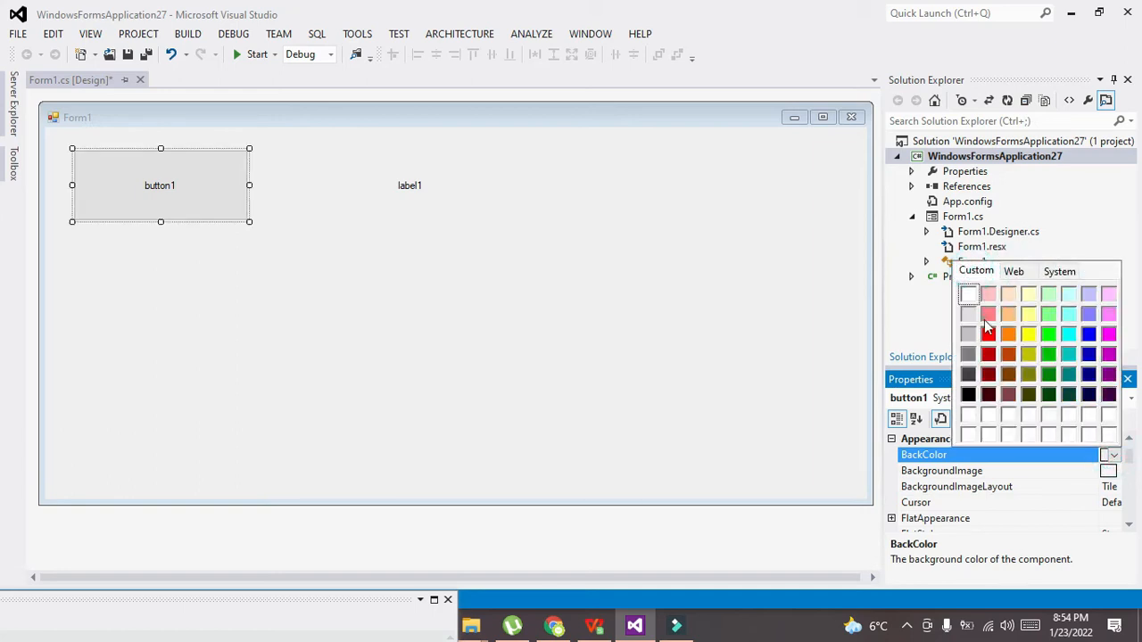
click(1008, 334)
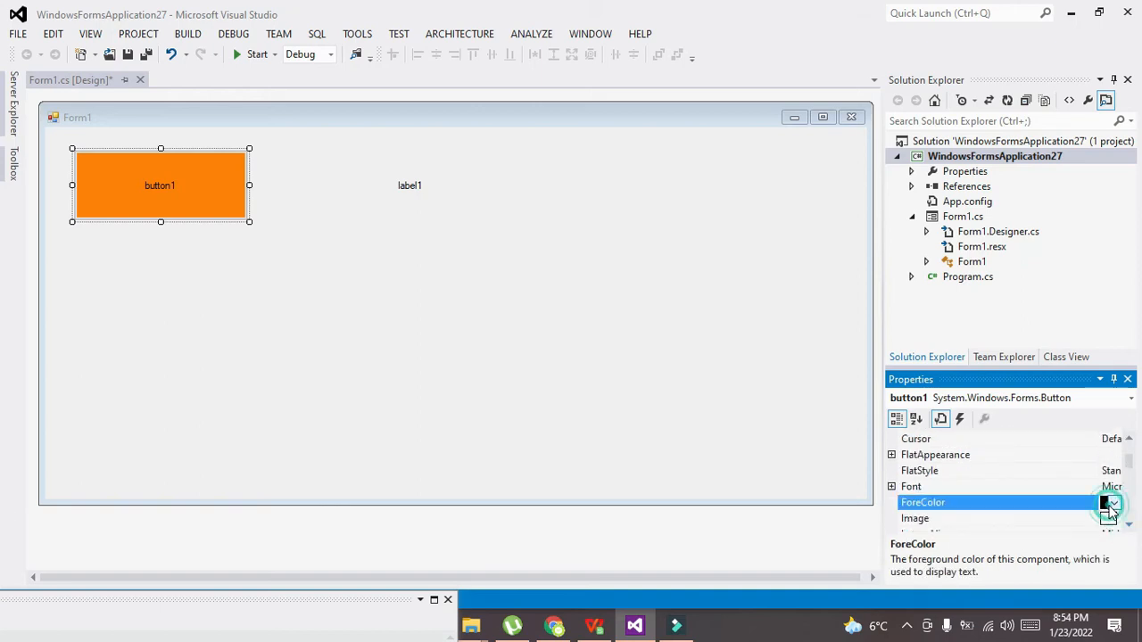
click(1112, 502)
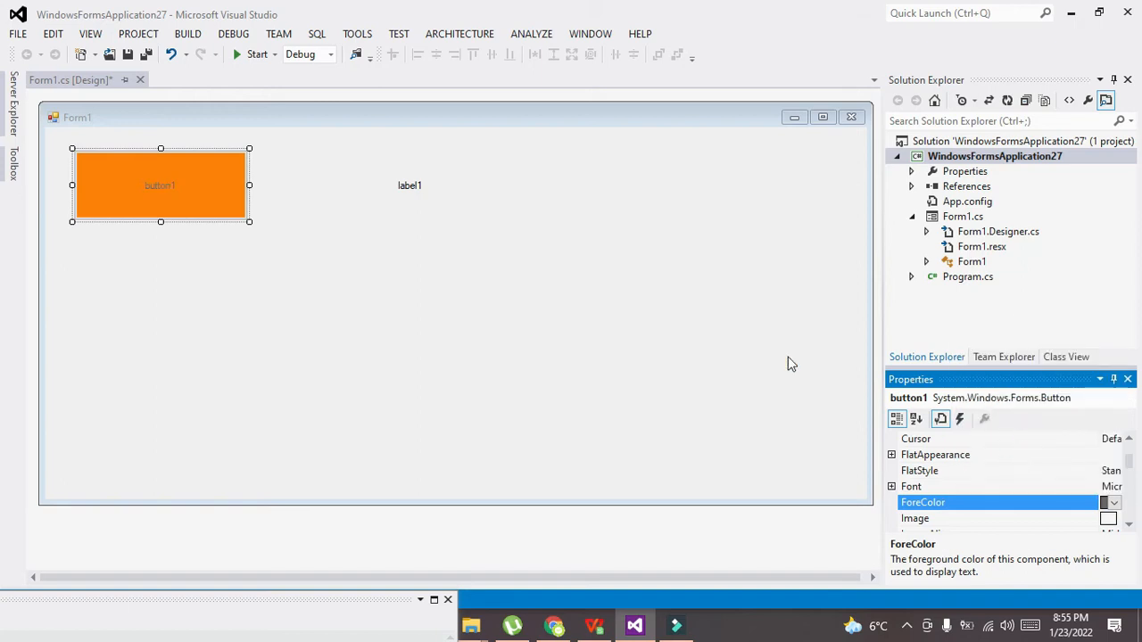
click(411, 189)
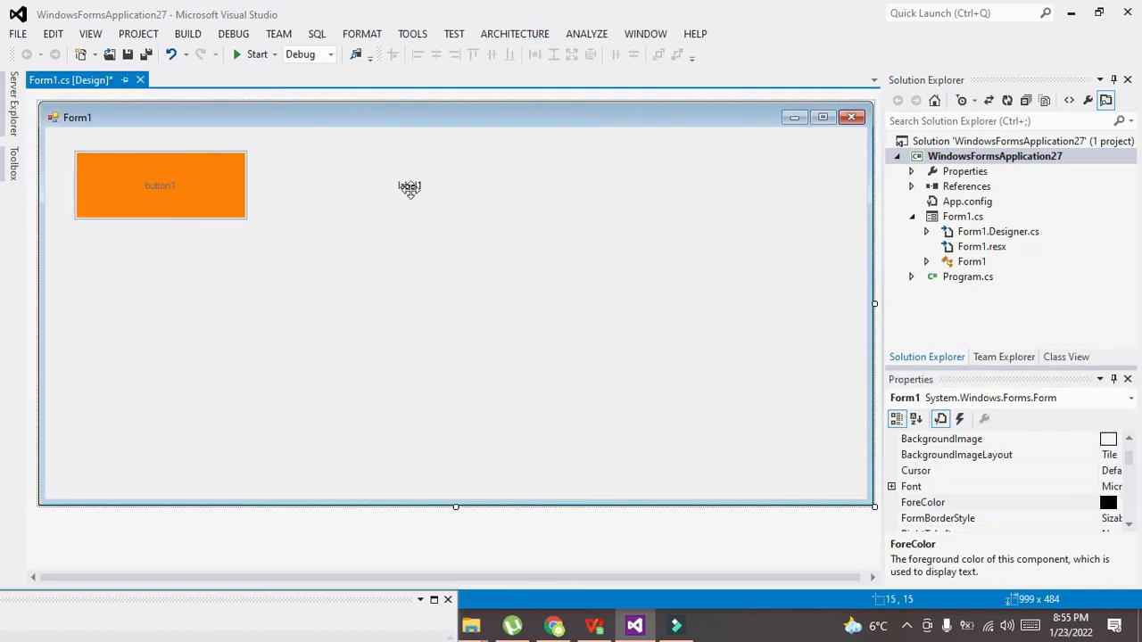
Move label1 next to the orange button and set its ForeColor to green
drag(409, 187, 317, 186)
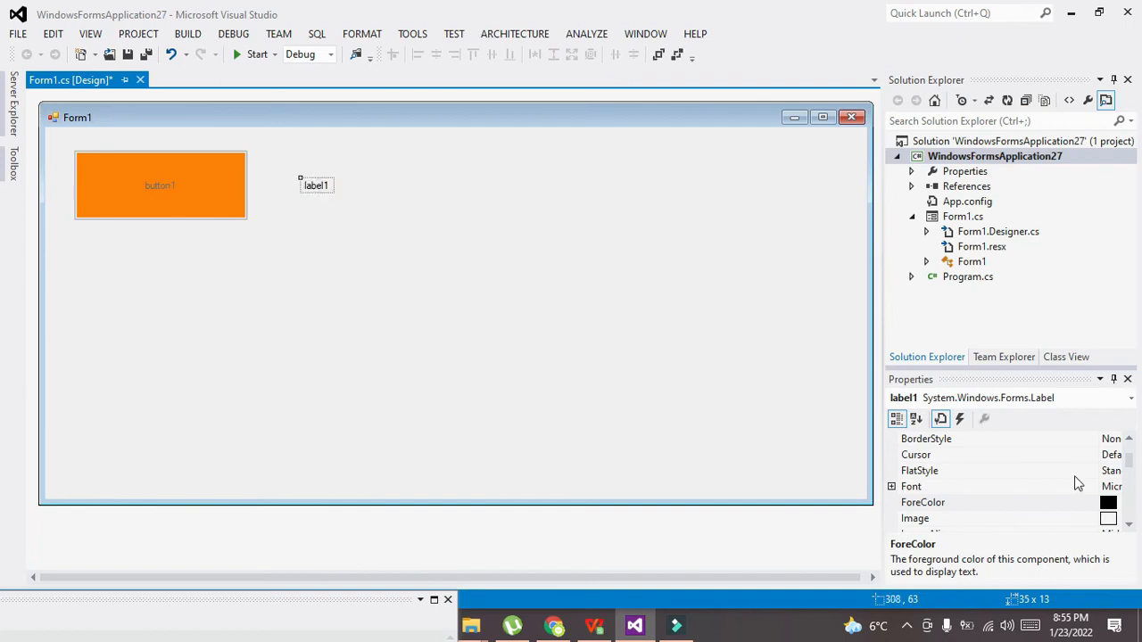
click(923, 502)
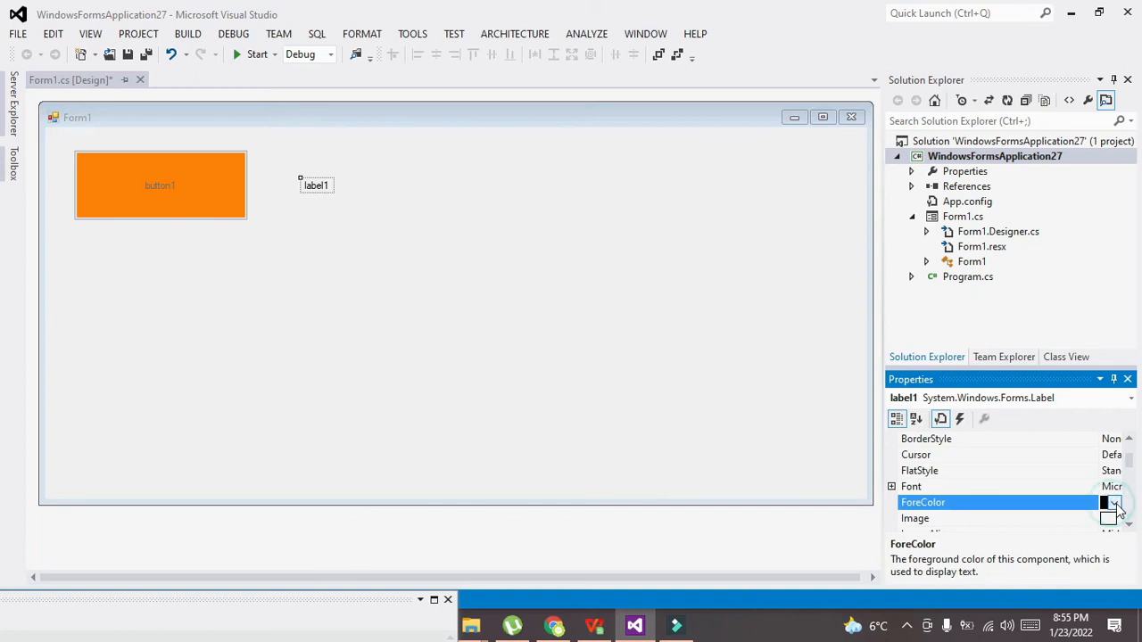
click(1114, 503)
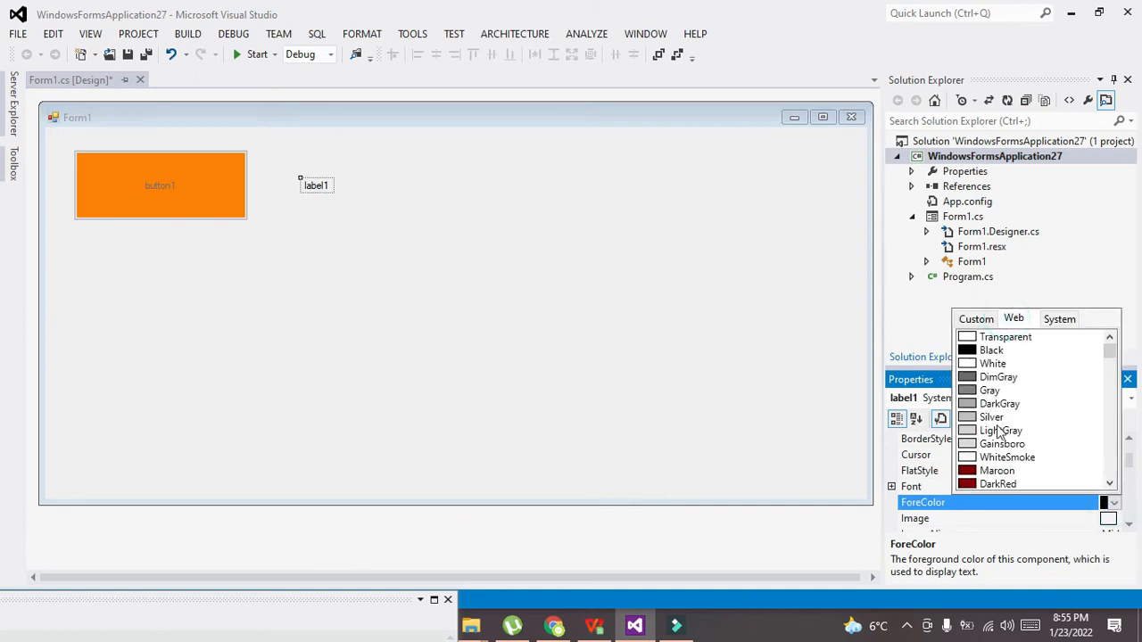
click(975, 319)
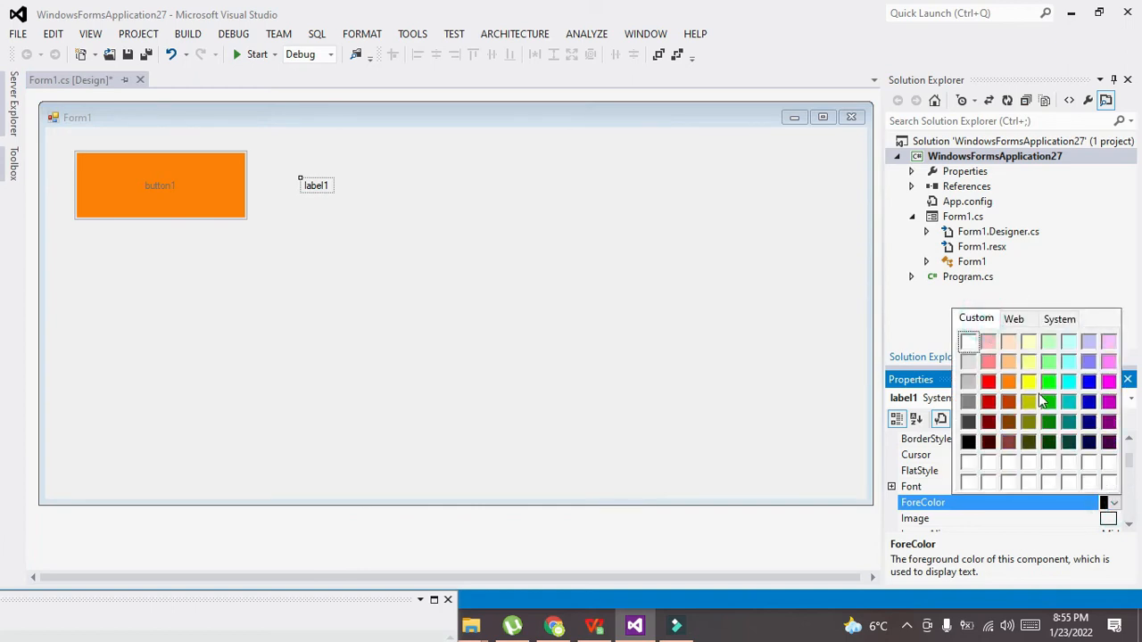
click(1048, 381)
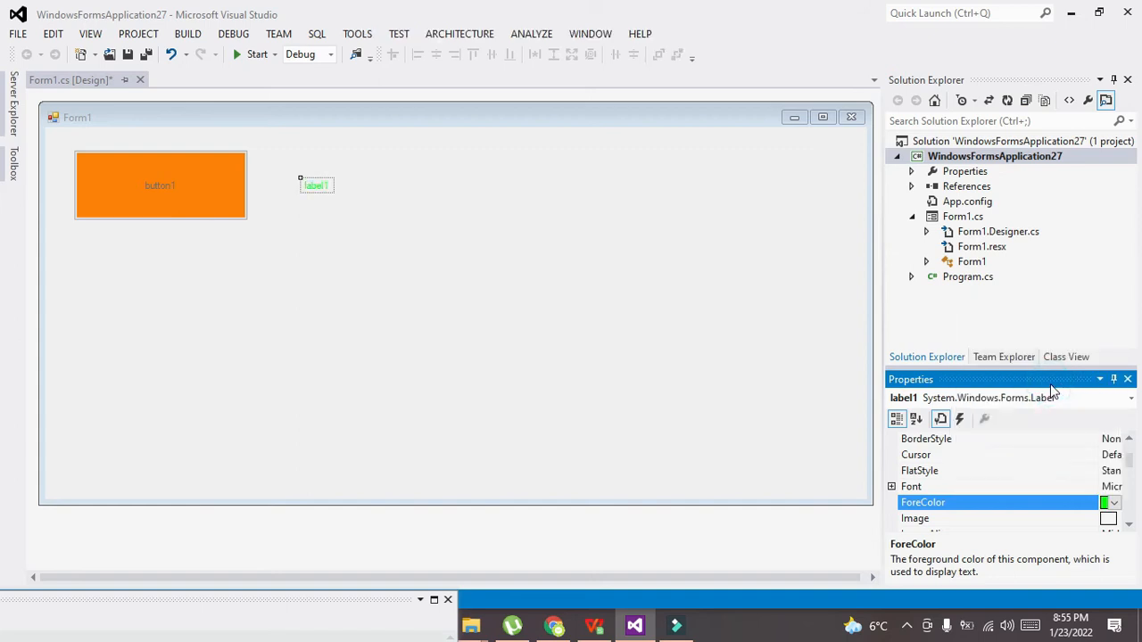
mouse_move(1131, 529)
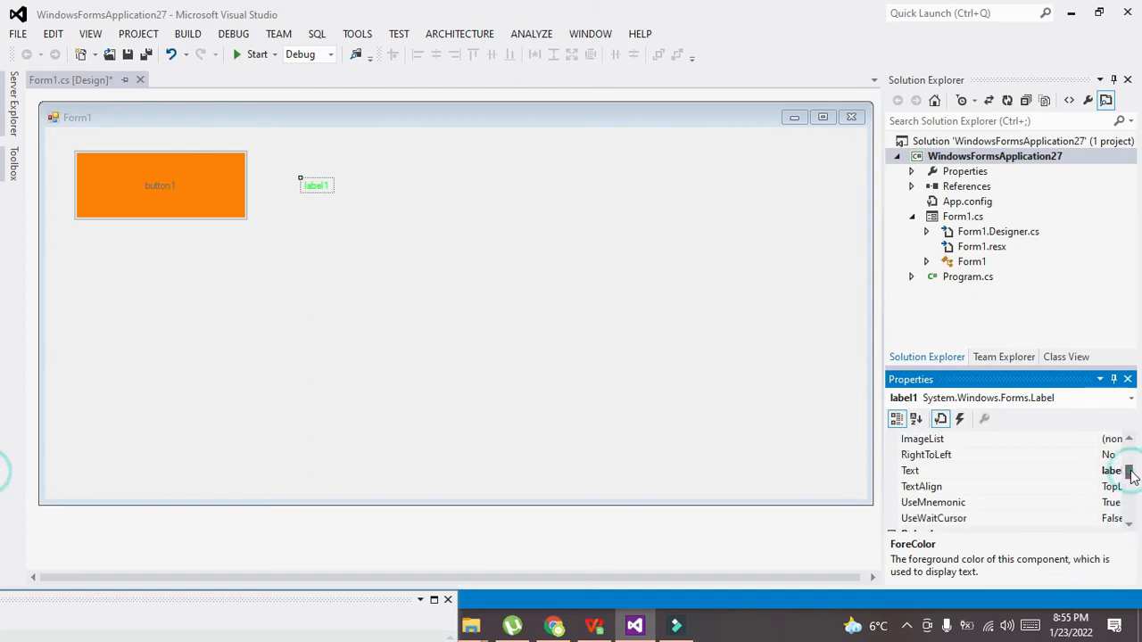
scroll(down, 3)
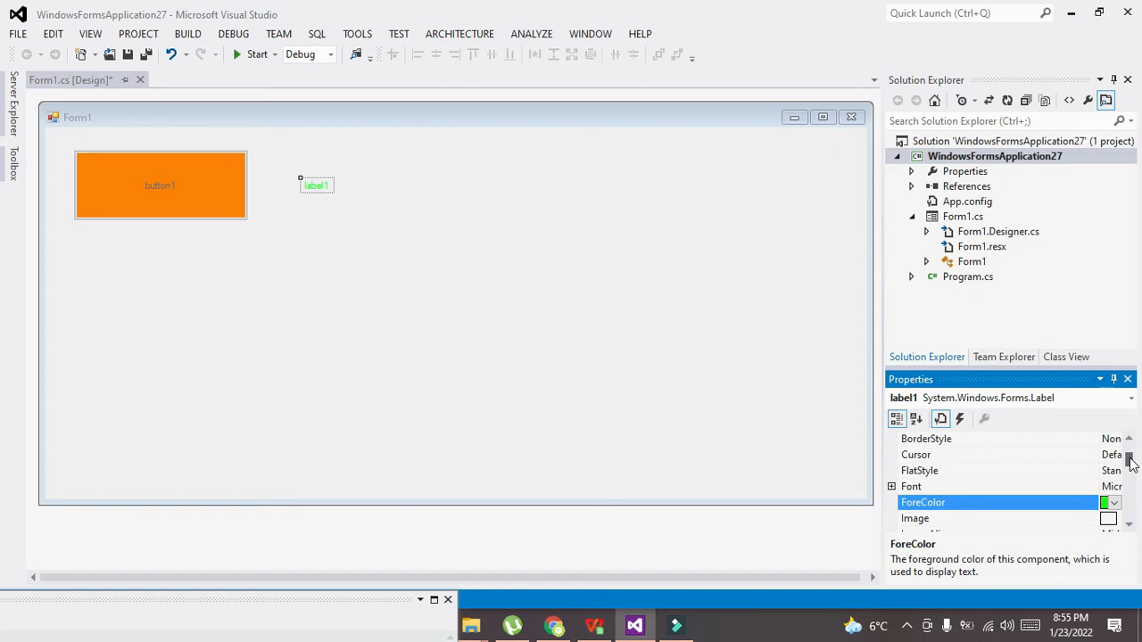
scroll(down, 3)
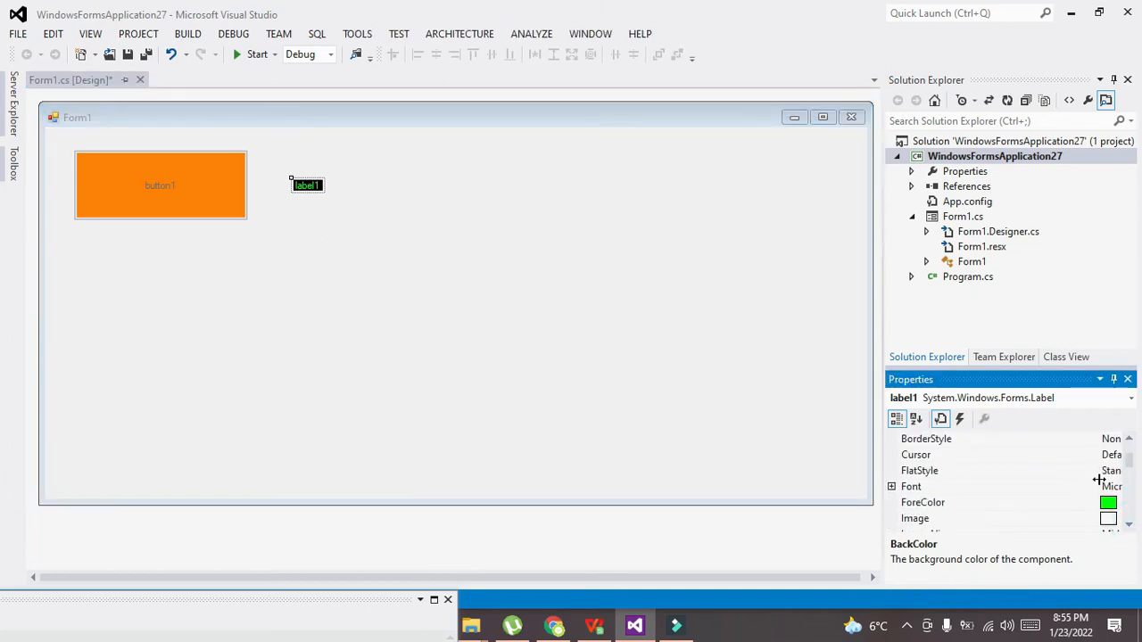
Set label1's font size to 26 in the Font dialog
click(1104, 486)
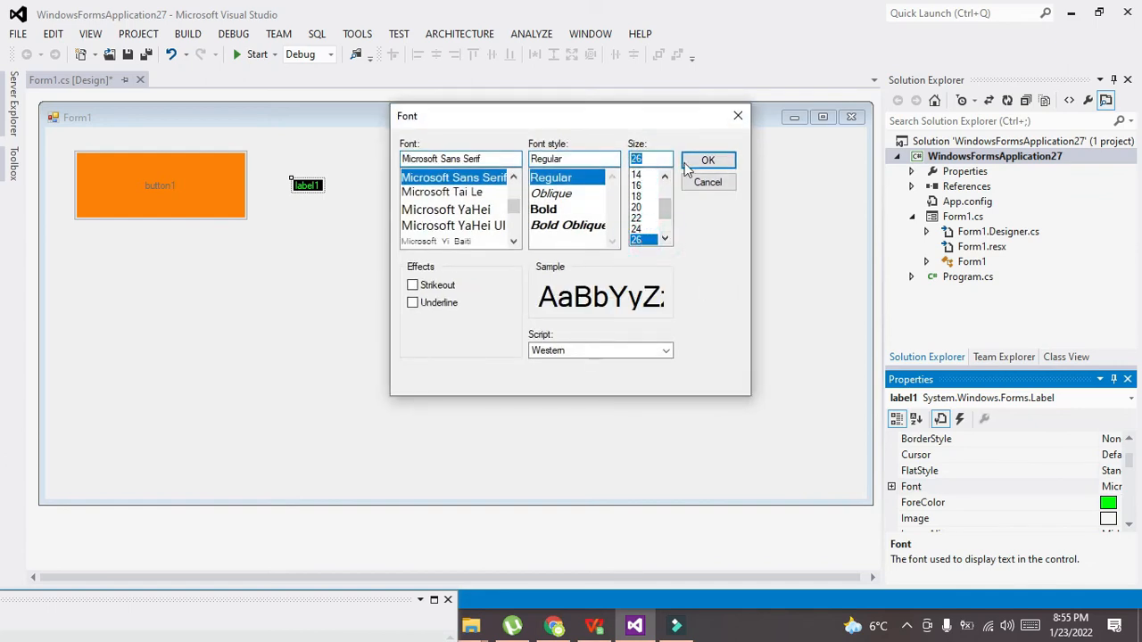
click(707, 160)
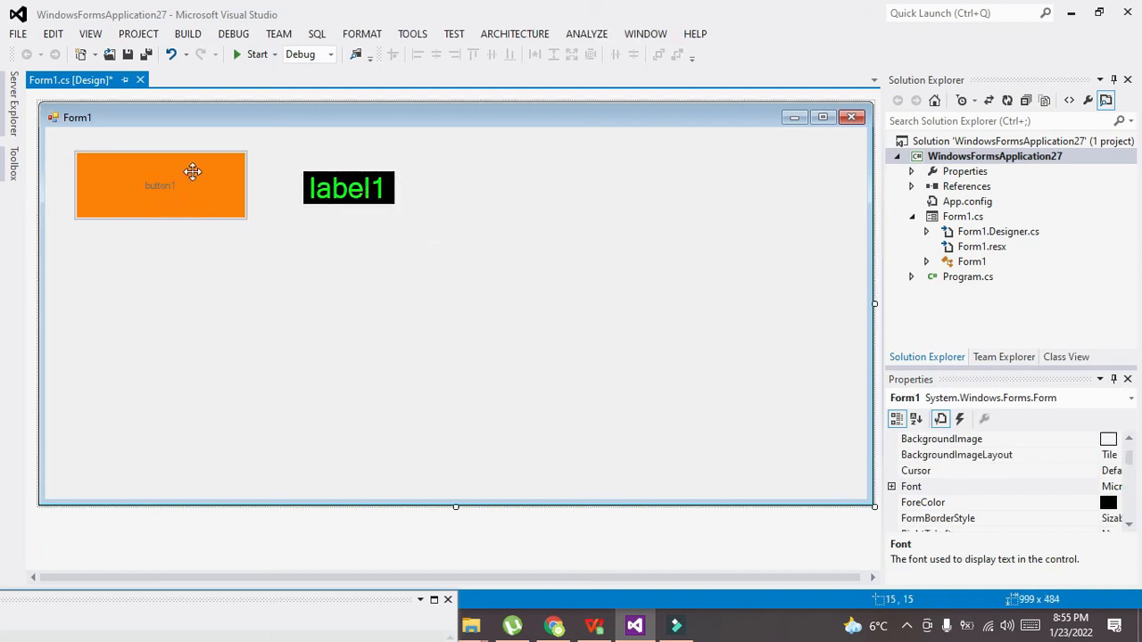
mouse_move(197, 272)
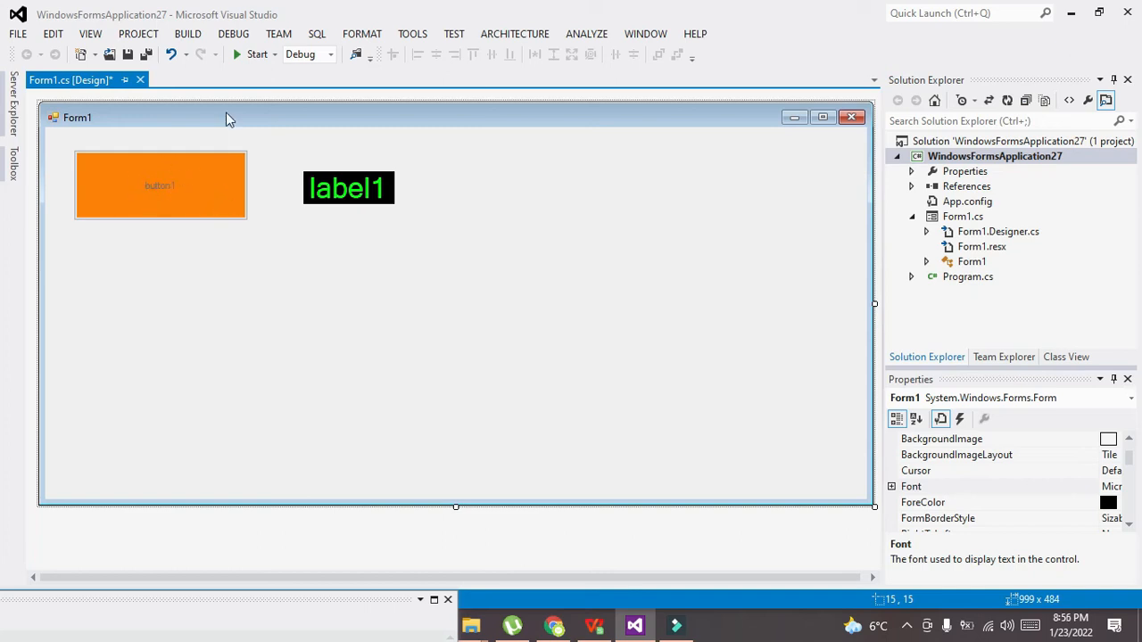
Save all changes and start the project to build and run it
click(257, 53)
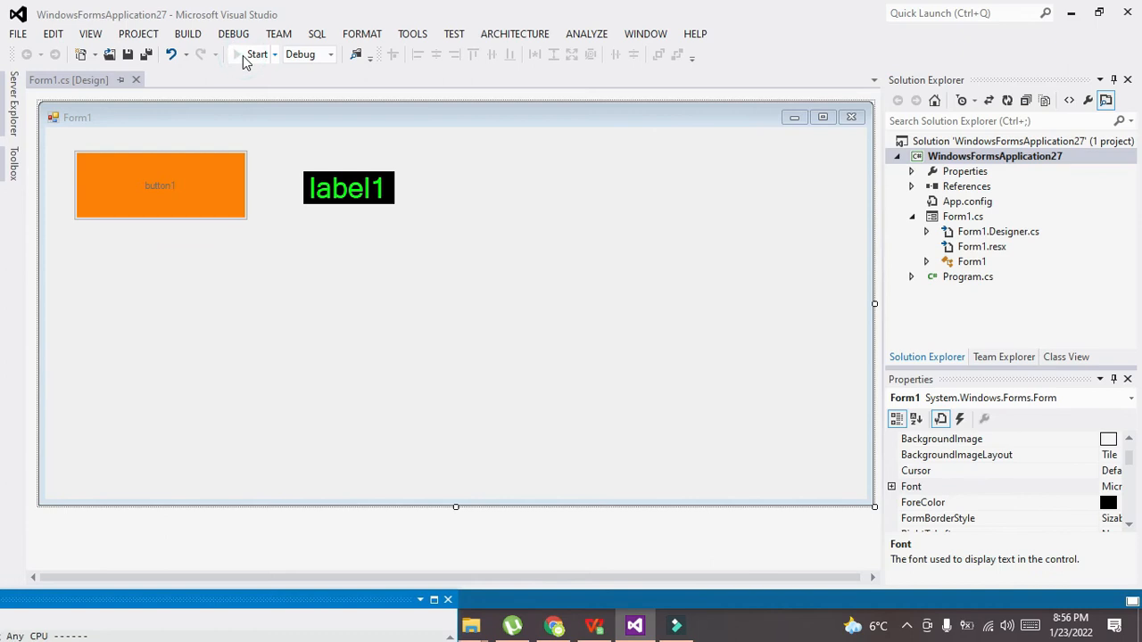
click(257, 54)
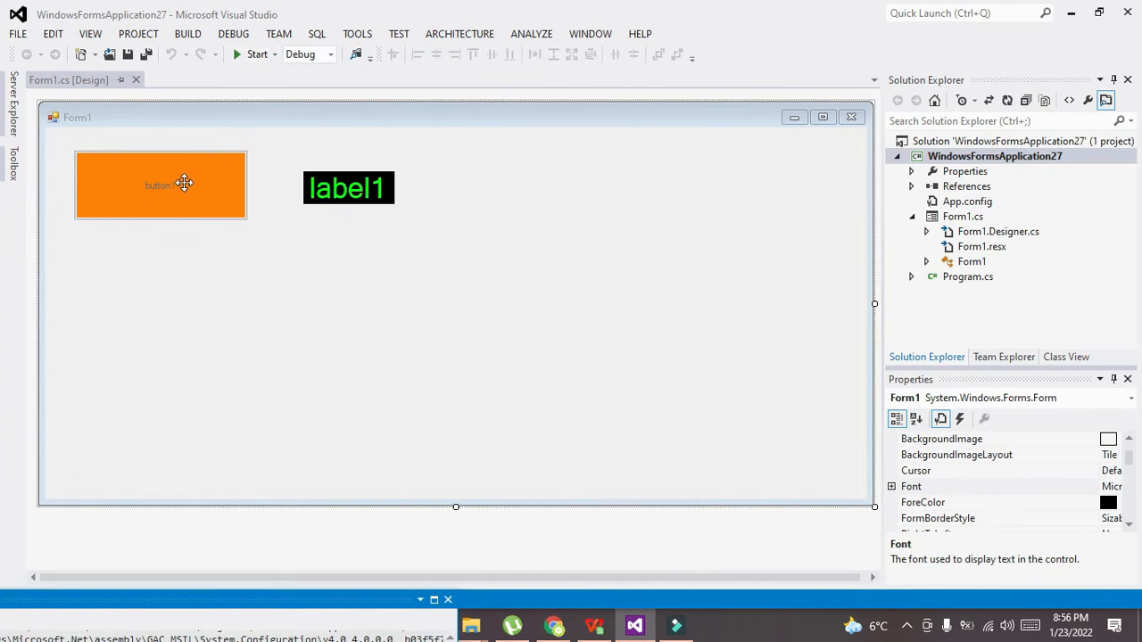
Create button1_Click and write button1.BackColor = Color.Red; in it
double_click(160, 185)
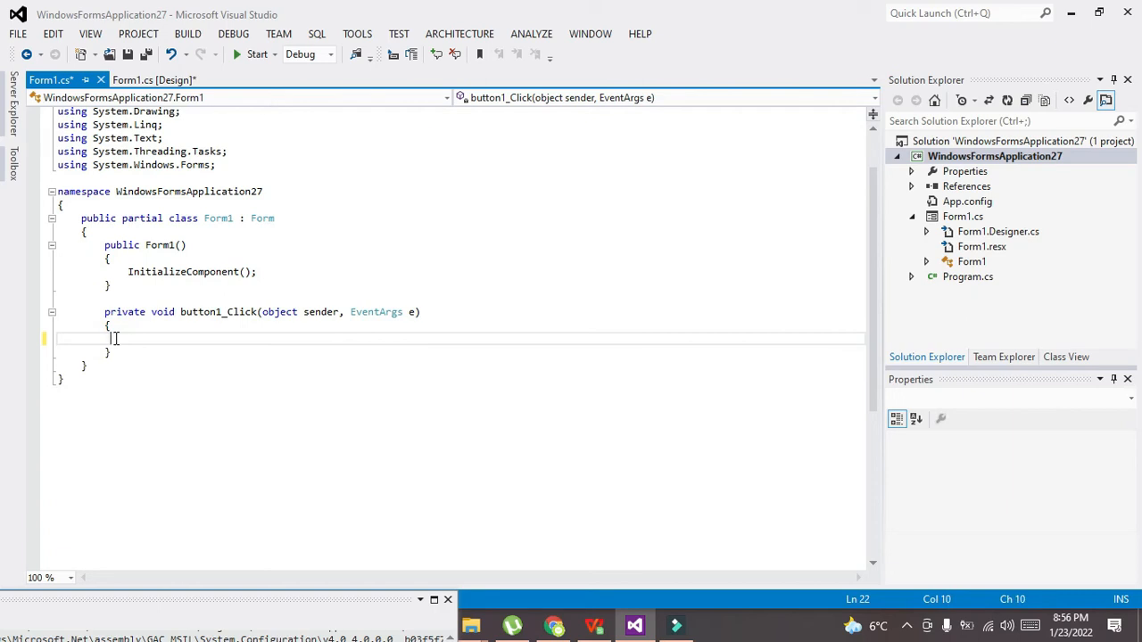
text(button1.B)
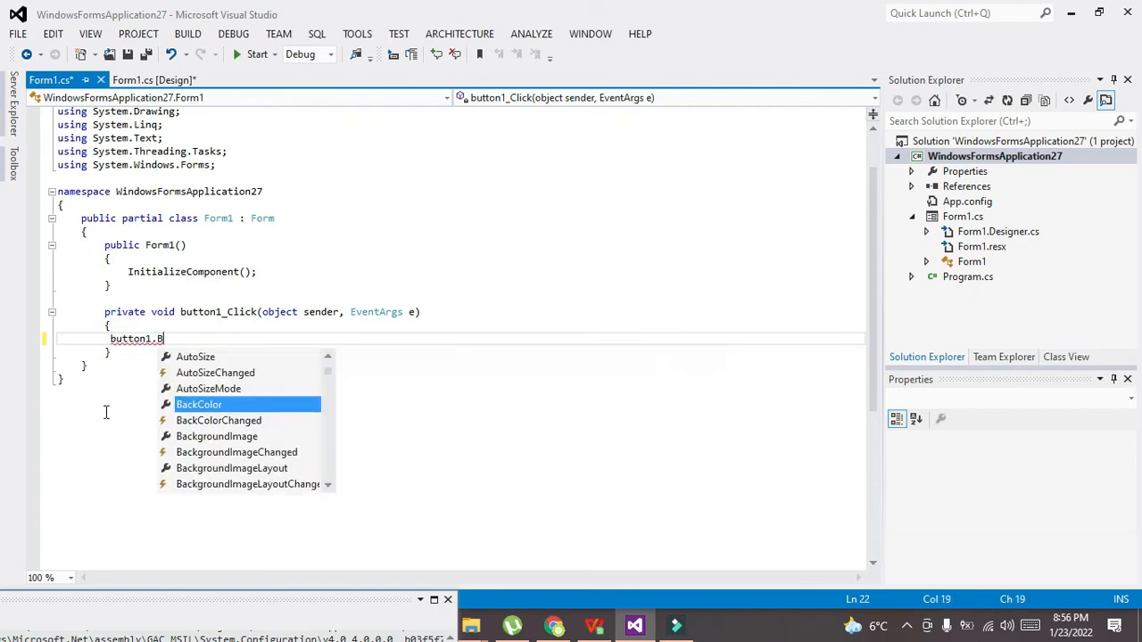
key(backspace)
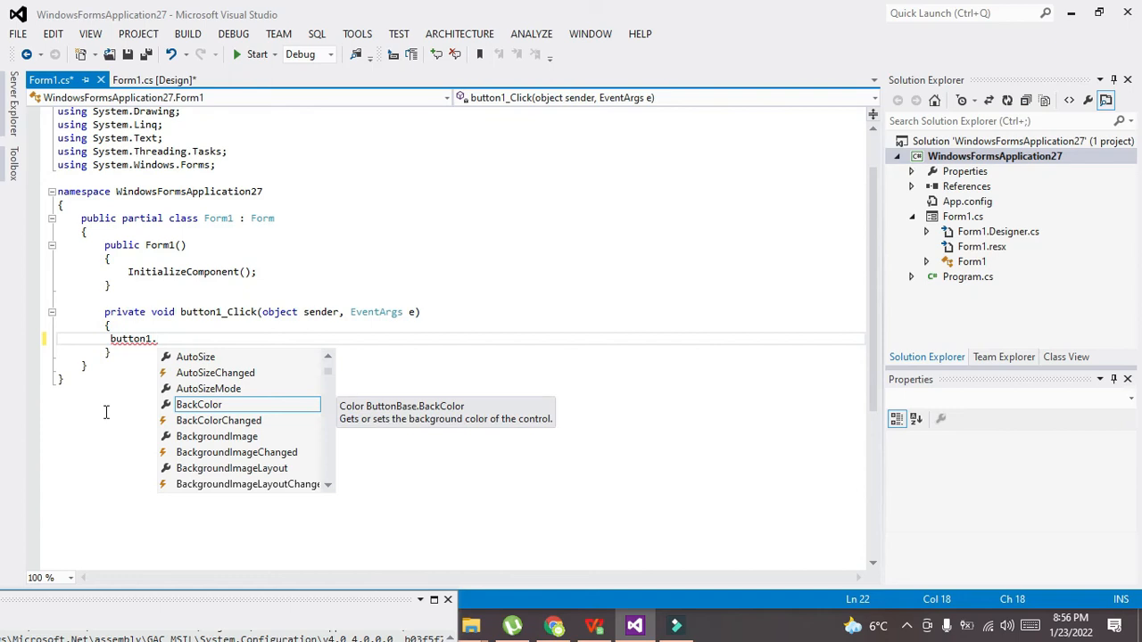
text(BackV)
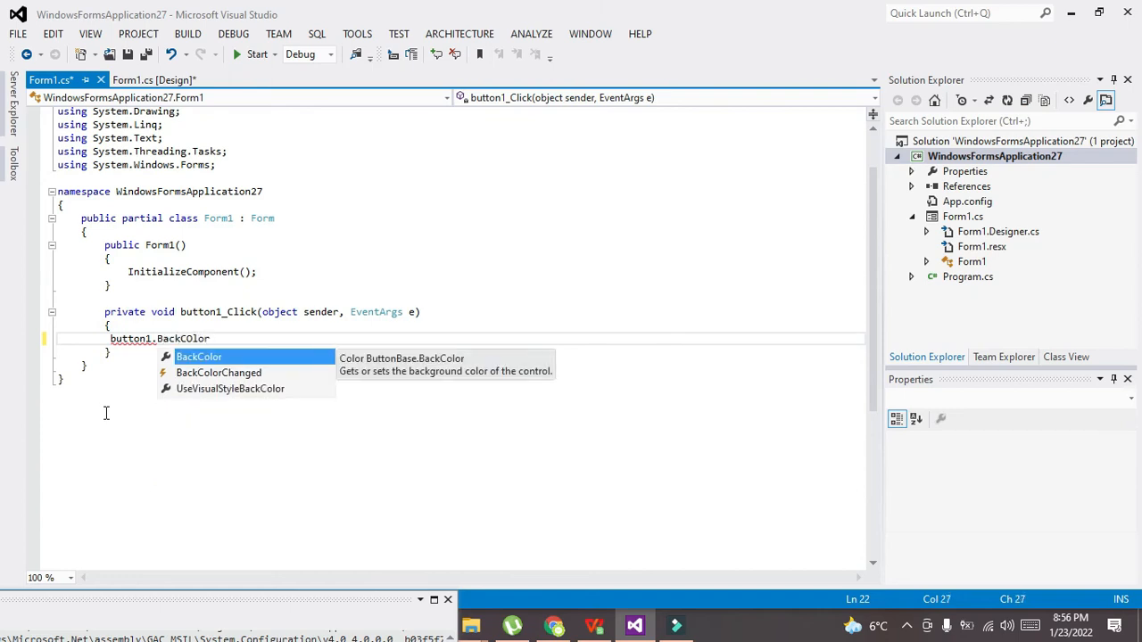
text(=)
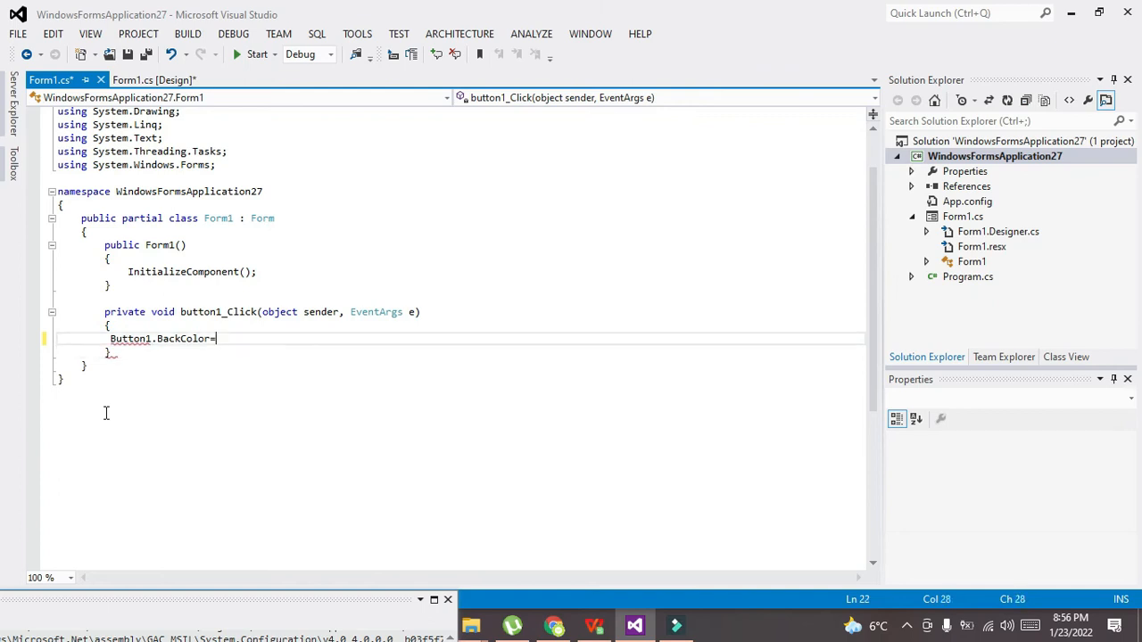
text(=Color)
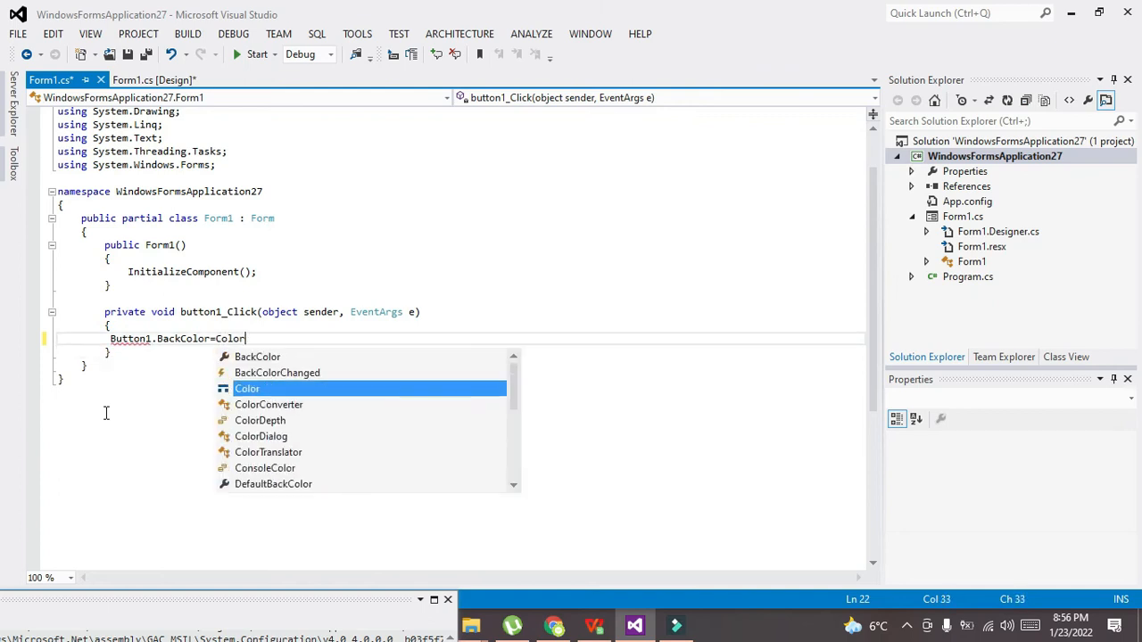
text(.r)
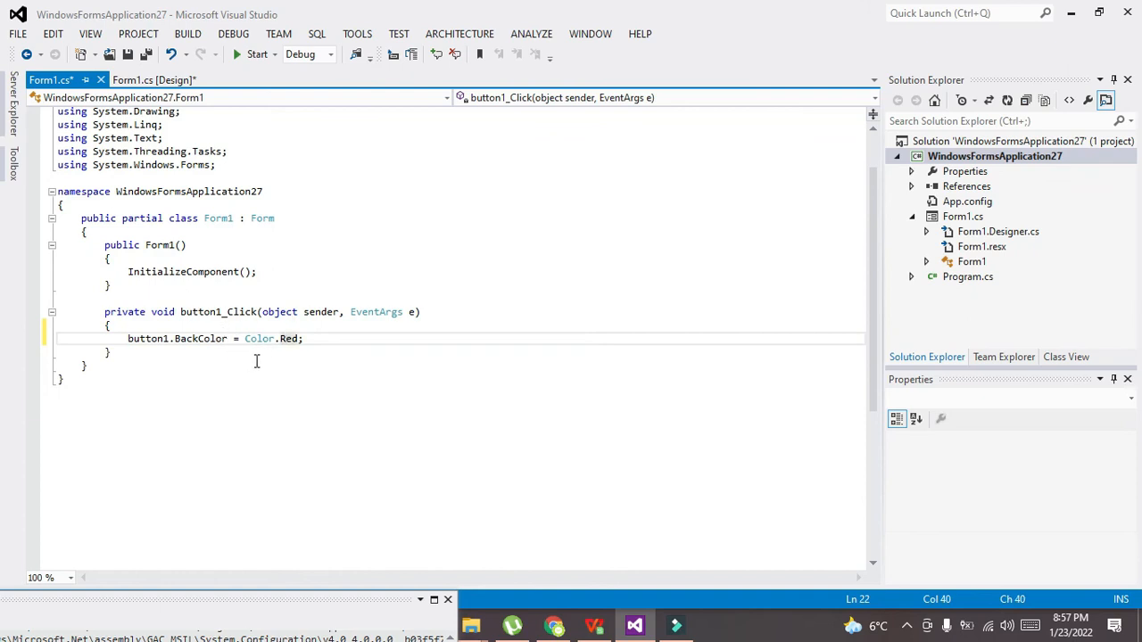
mouse_move(206, 257)
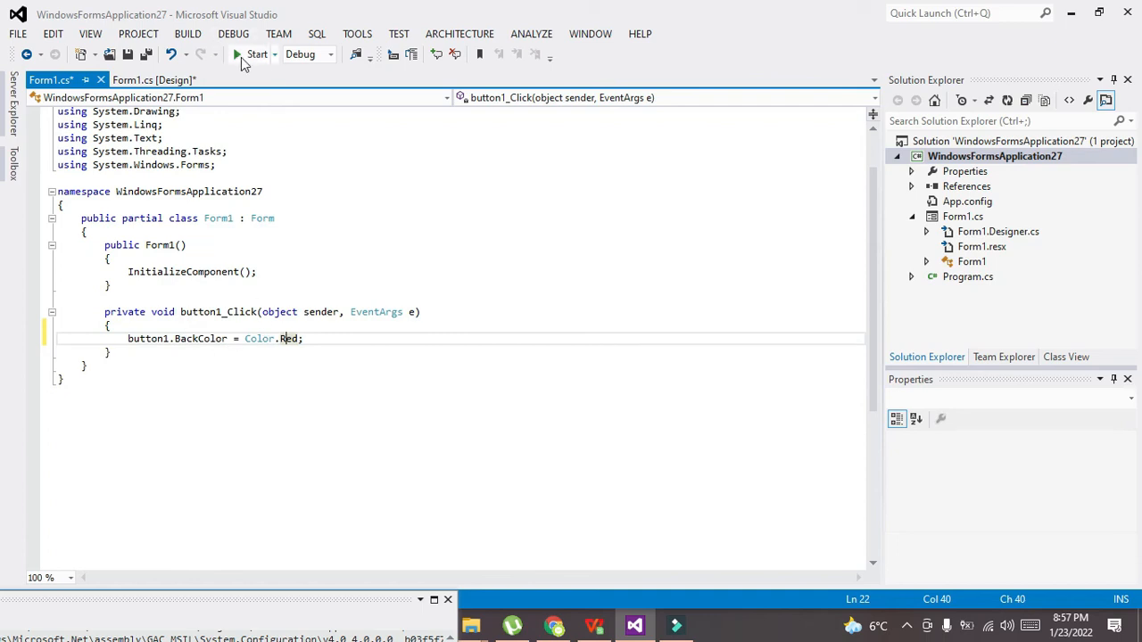
Run the app, test button1's colour change, and return to the Form1 designer
click(256, 53)
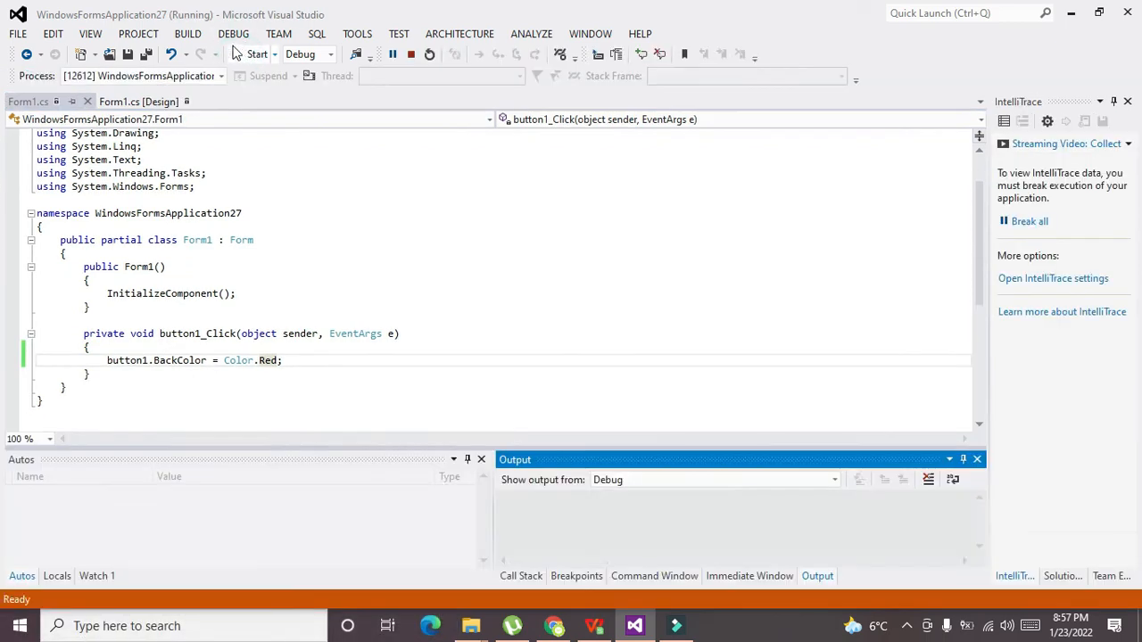
click(256, 53)
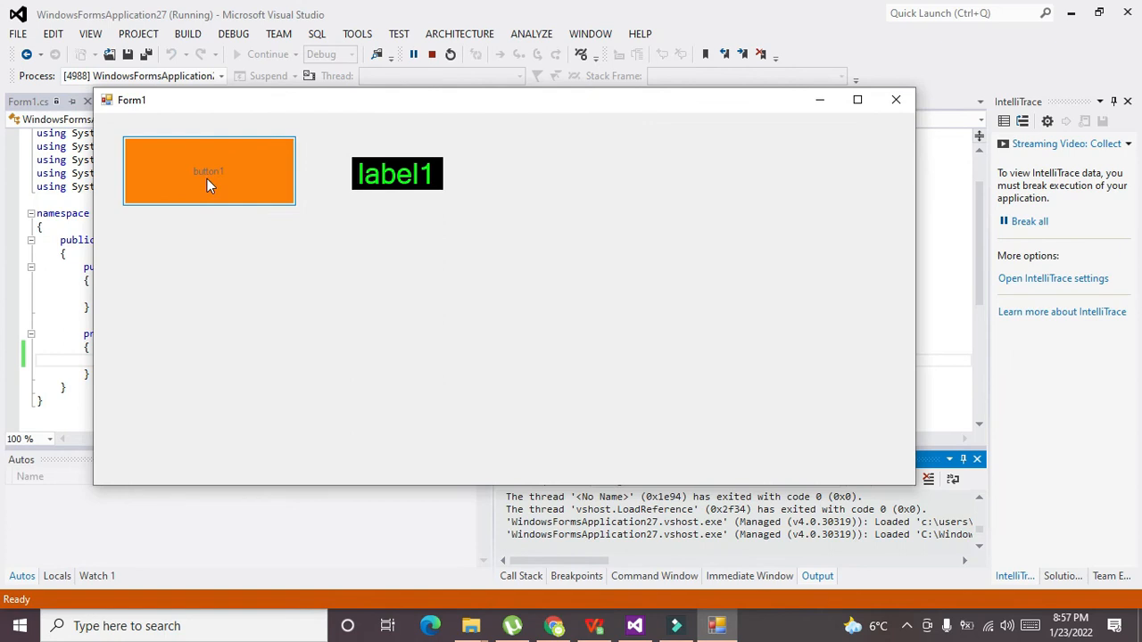
click(208, 171)
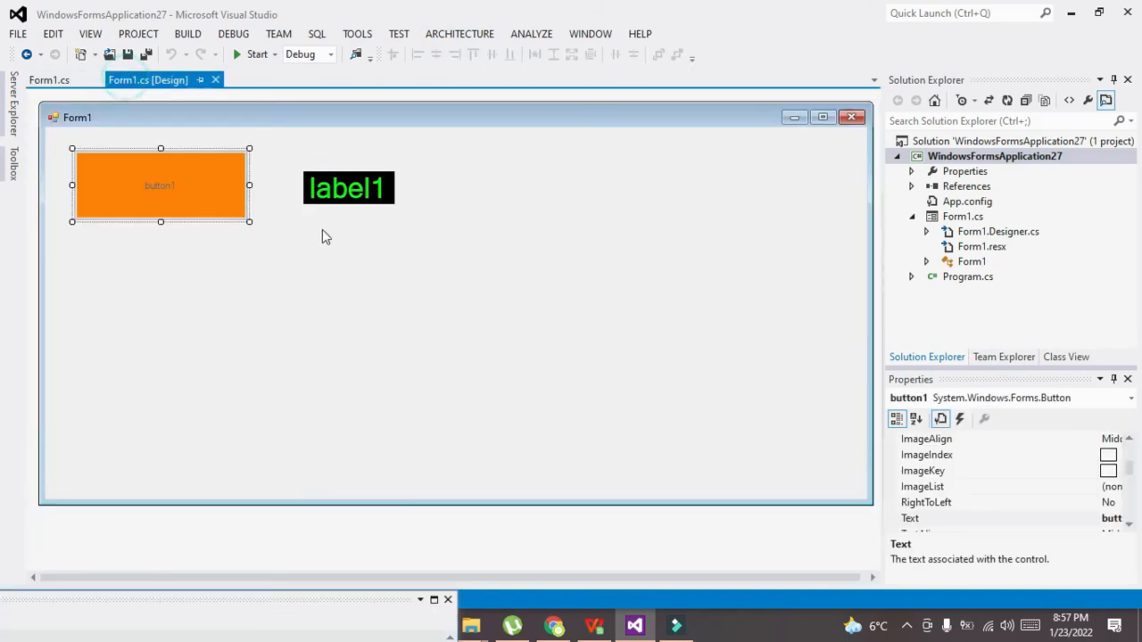
Create label1_Click and write label1.BackColor = Color.Pink; in it
double_click(347, 188)
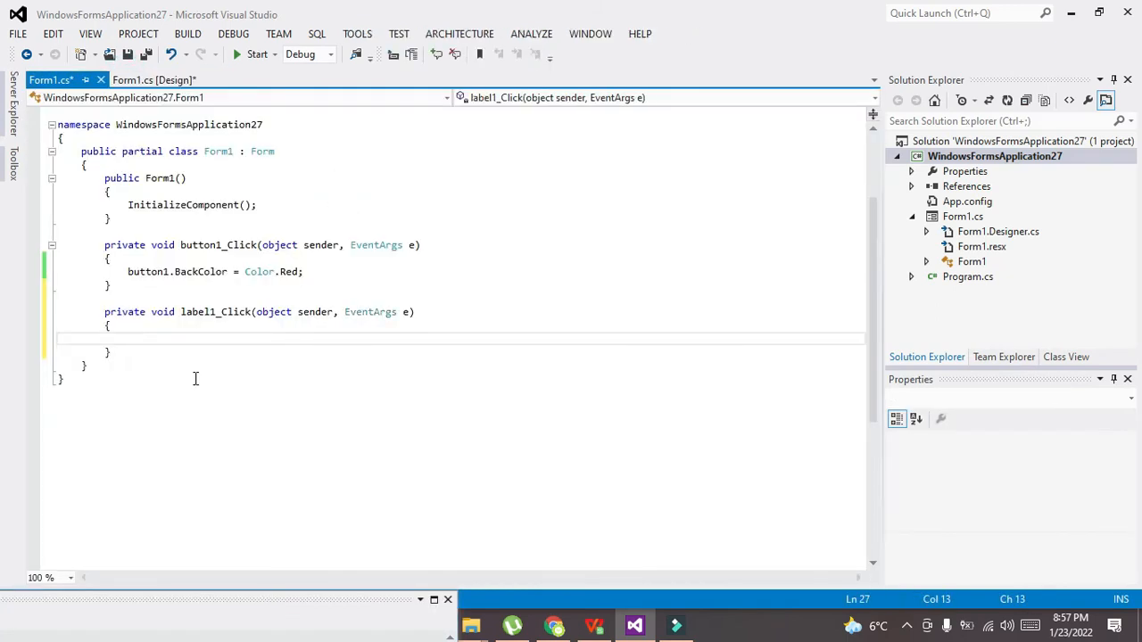
text(label1)
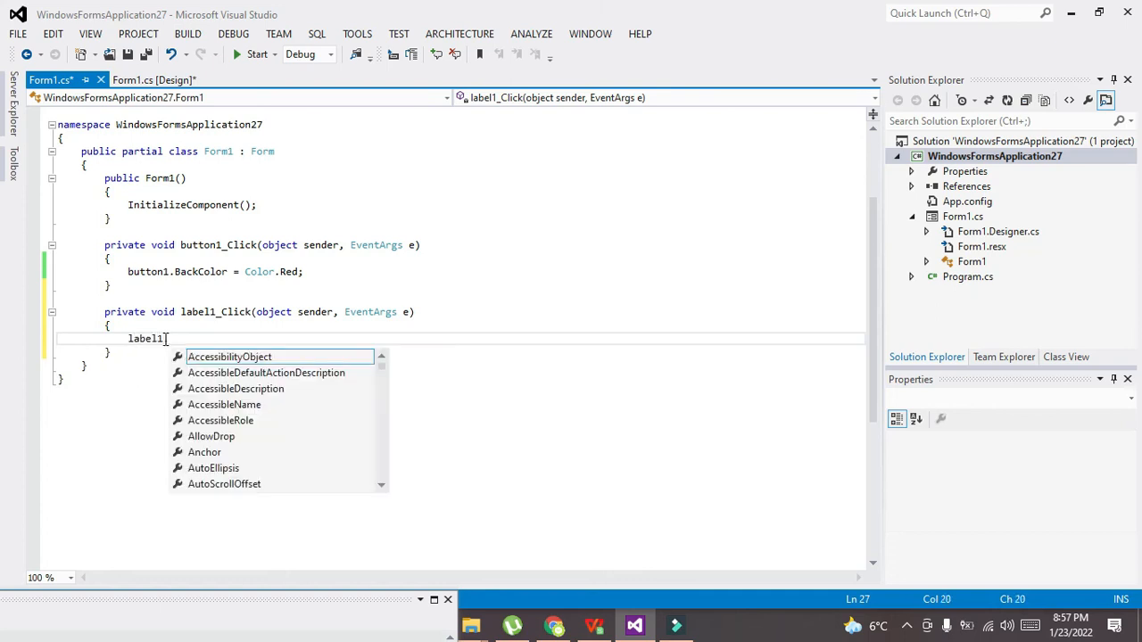
text(.BackColor)
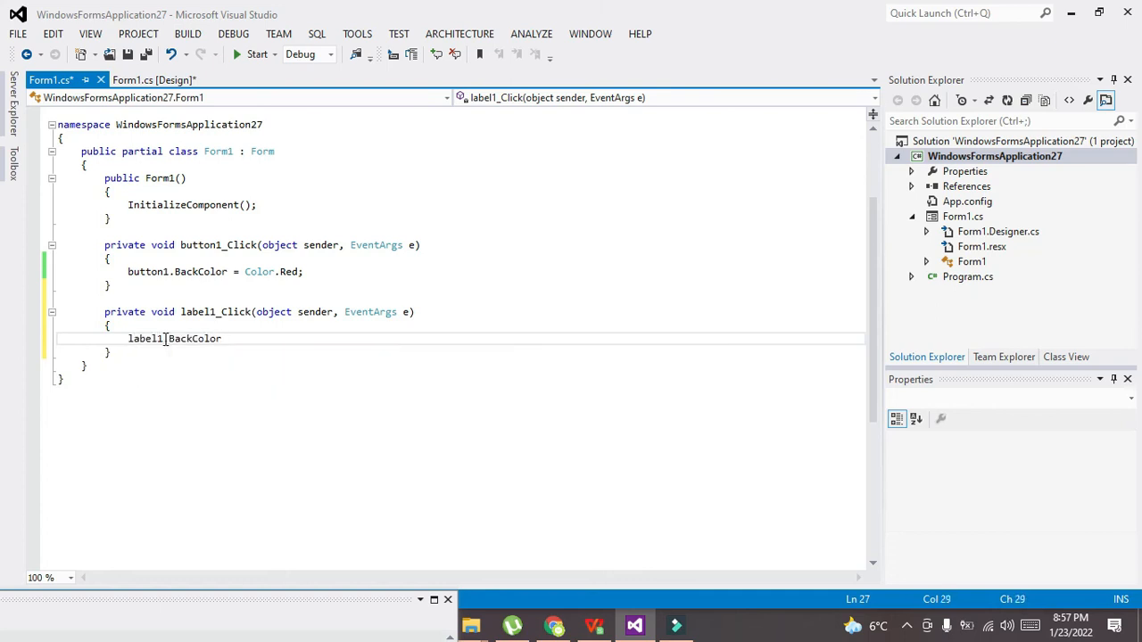
text(=)
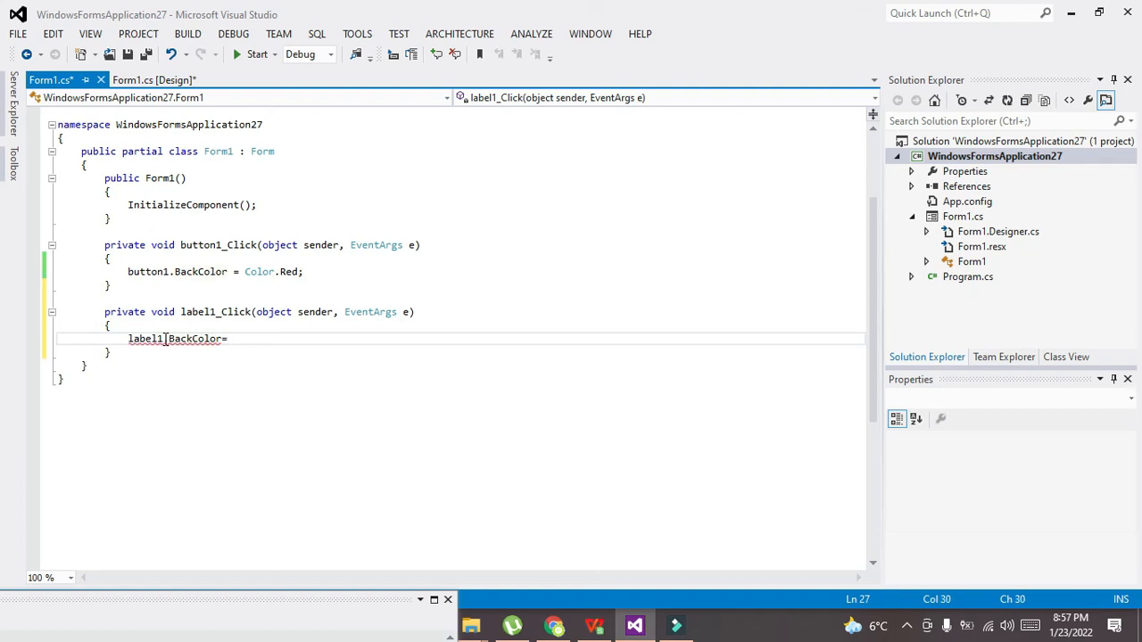
text(Color)
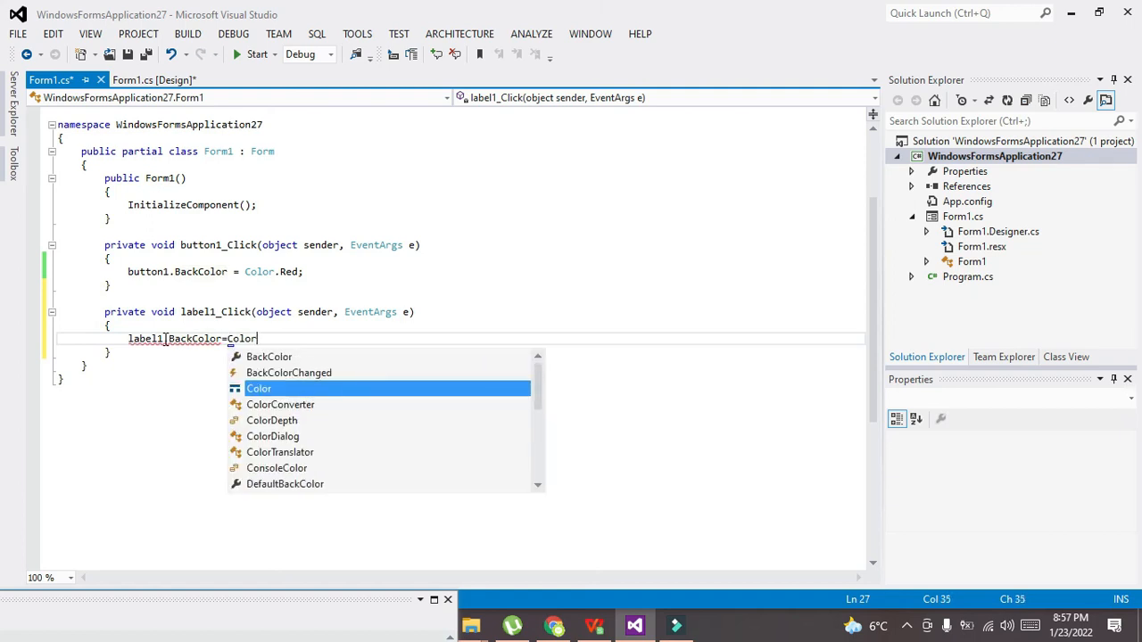
text(.)
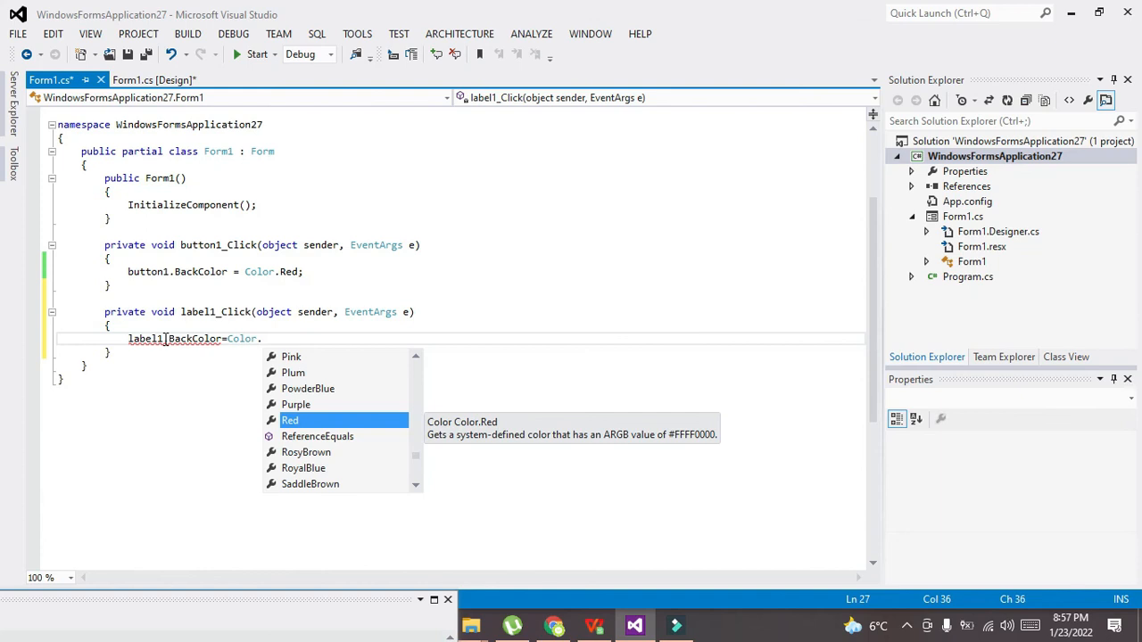
text(pink)
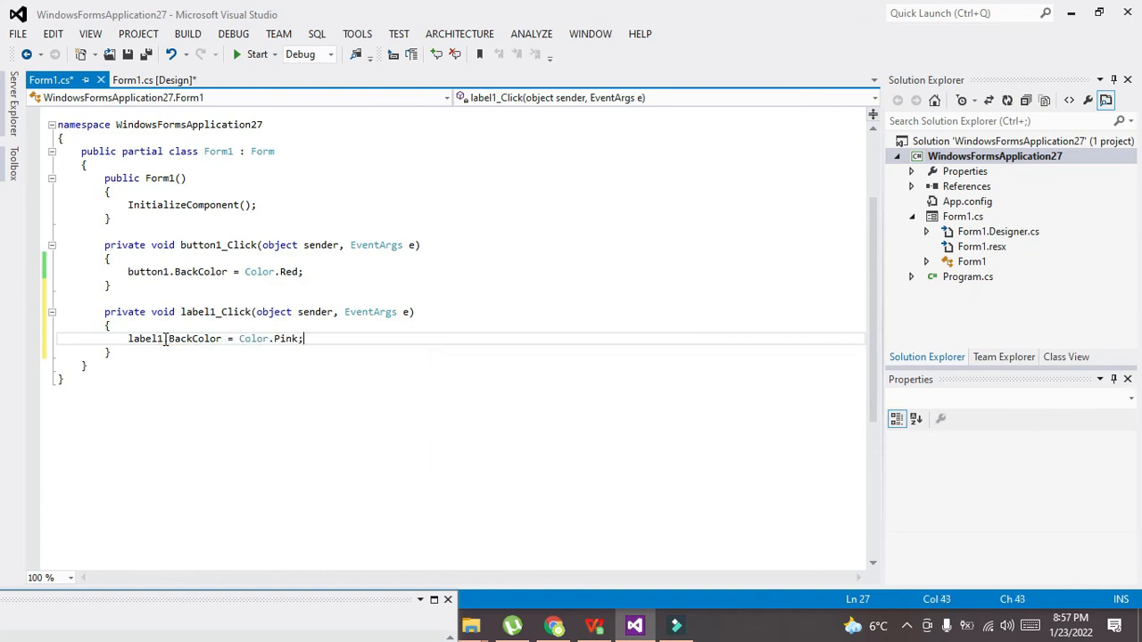
mouse_move(256, 54)
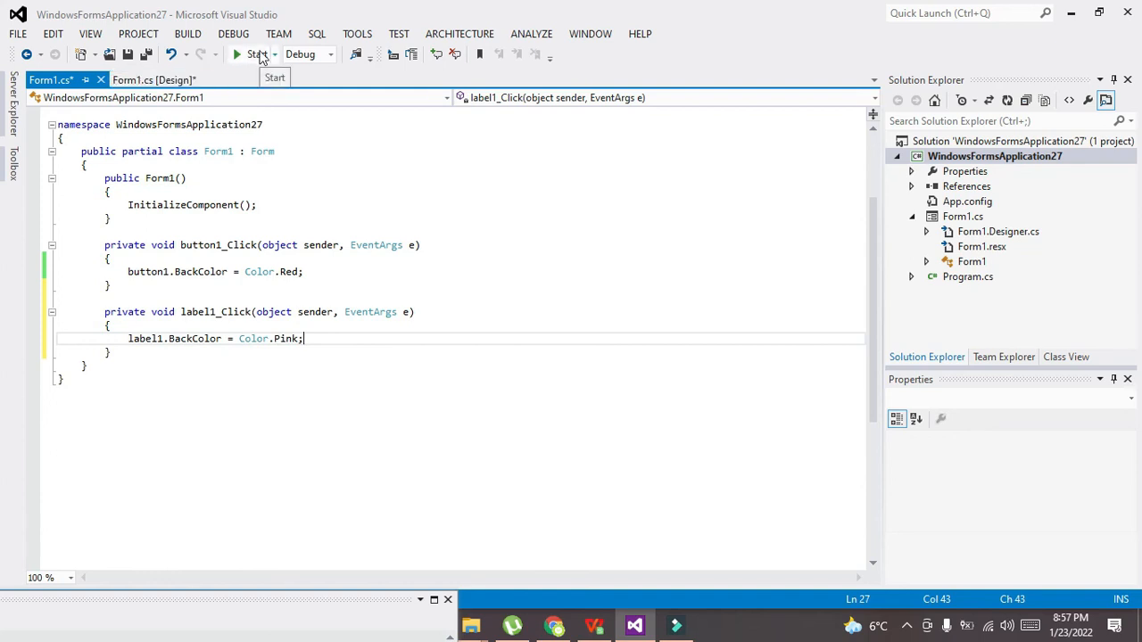
Run the app, click label1 (pink) and button1 (red), then stop debugging
click(252, 54)
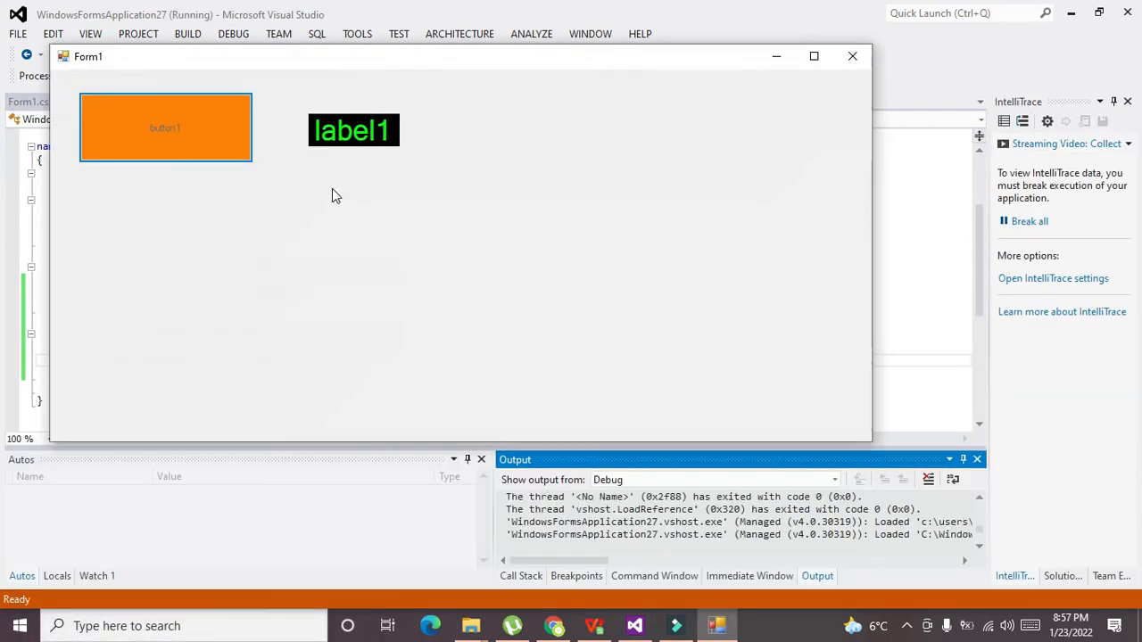
click(352, 130)
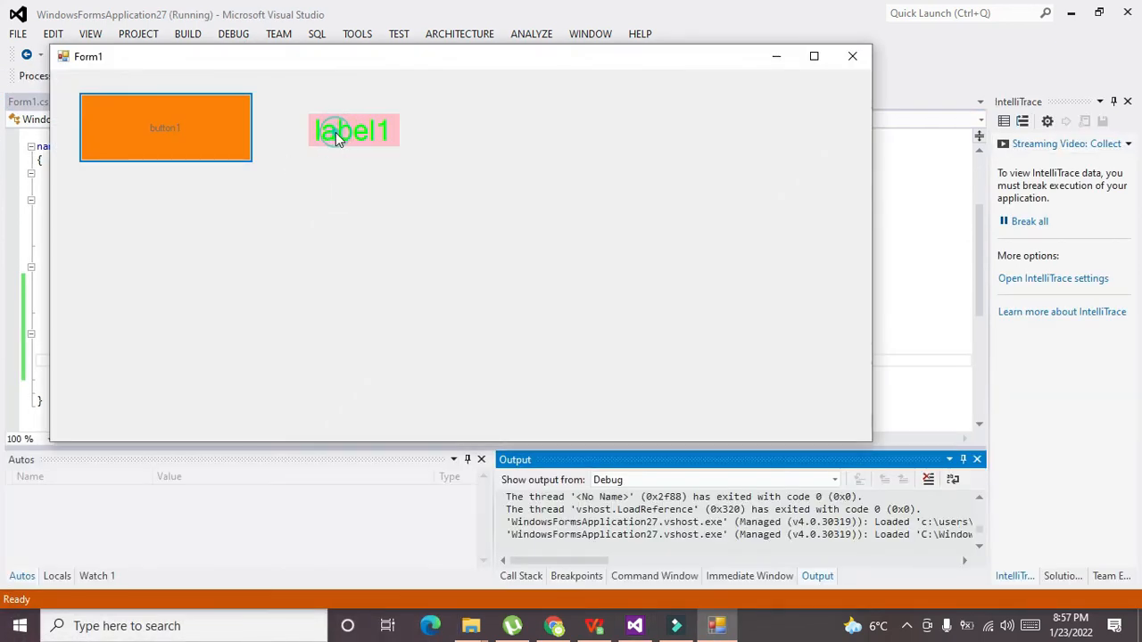
click(353, 131)
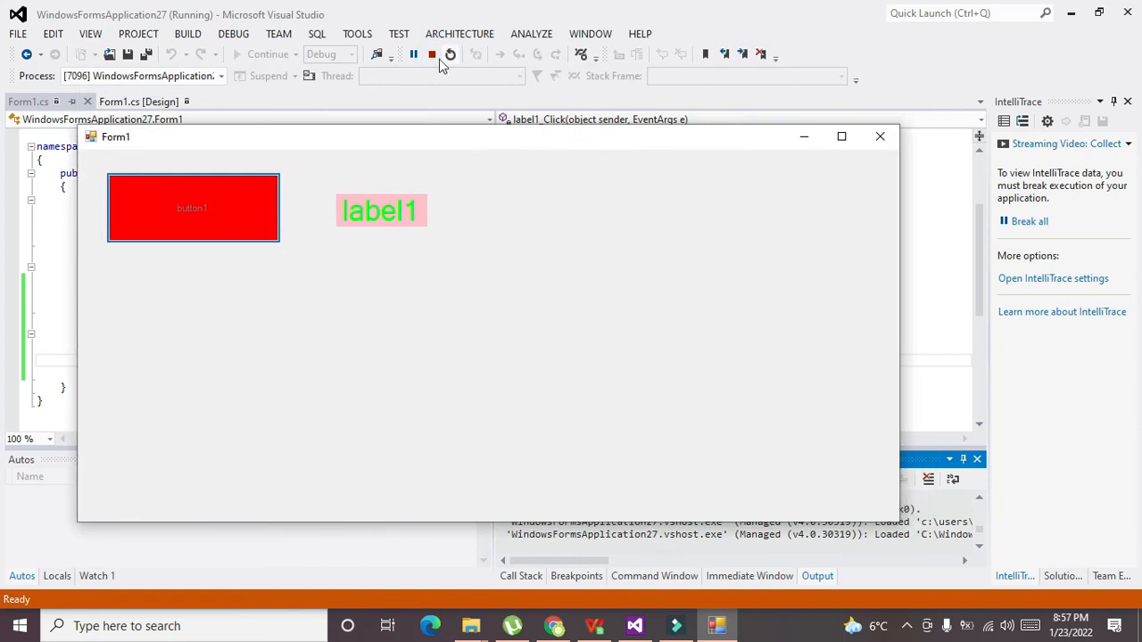
click(431, 55)
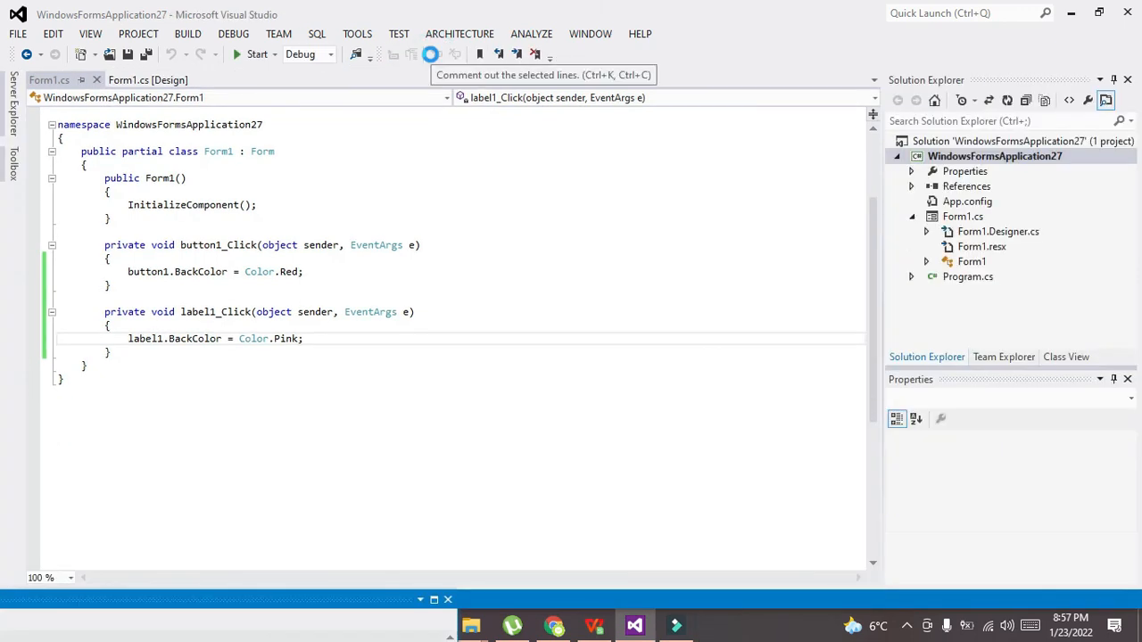